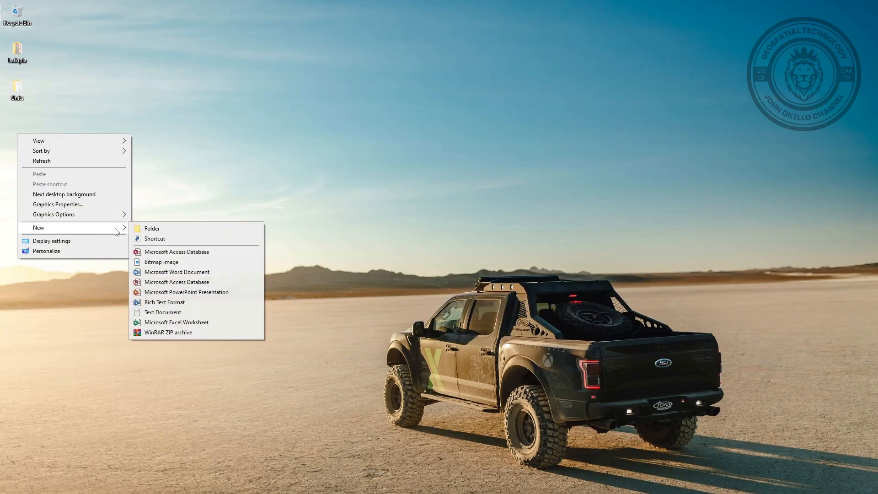
- Launch QGIS from the desktop into an empty untitled project
click(176, 321)
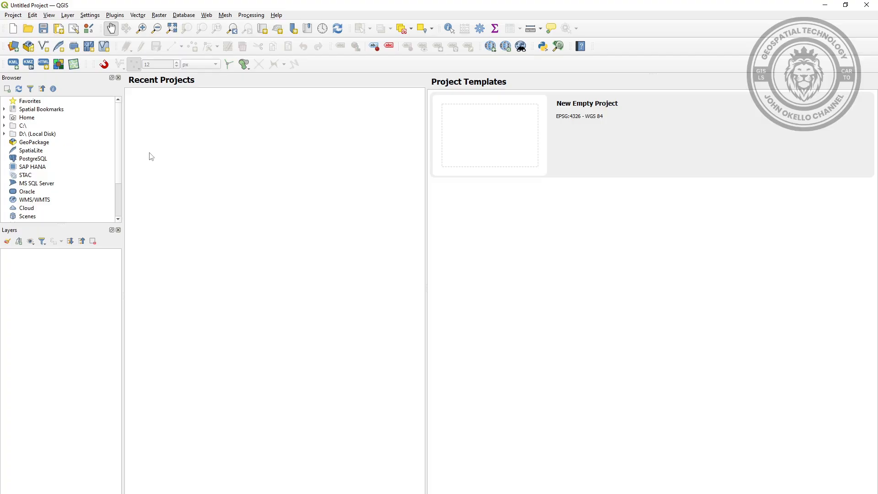
mouse_move(212, 203)
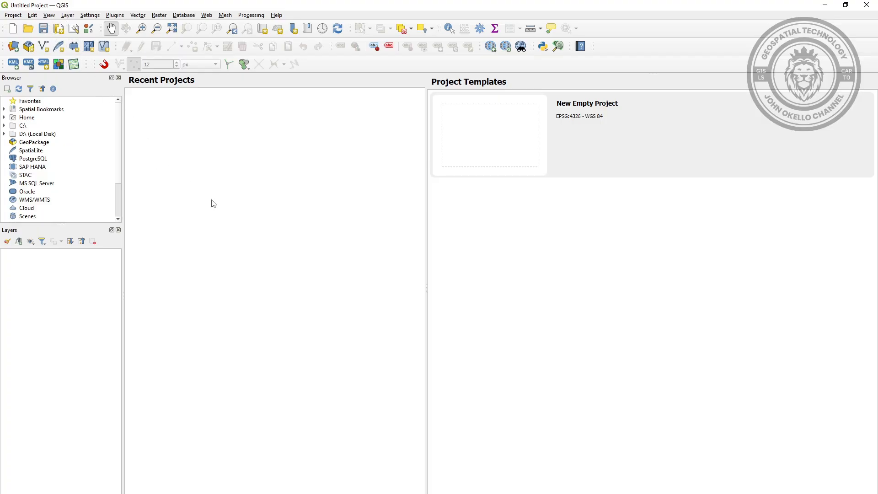
mouse_move(209, 228)
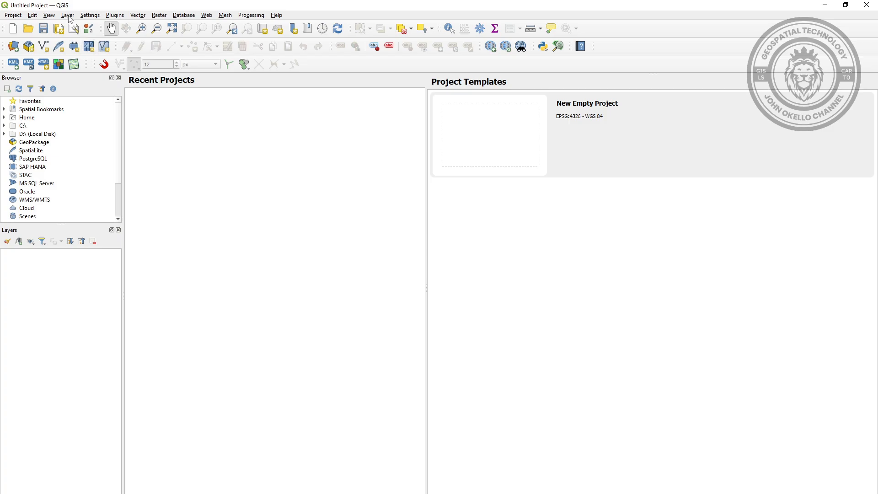
- Show the Layer menu with its add-layer commands
click(67, 16)
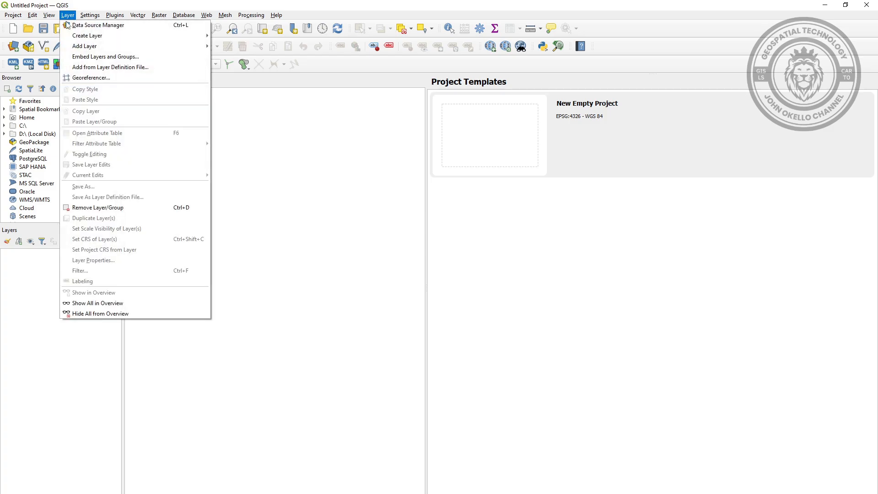
mouse_move(85, 46)
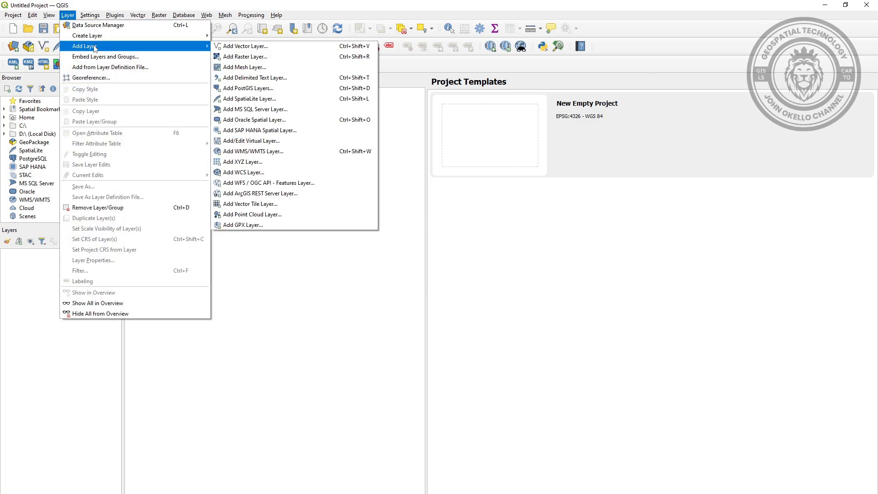
mouse_move(255, 46)
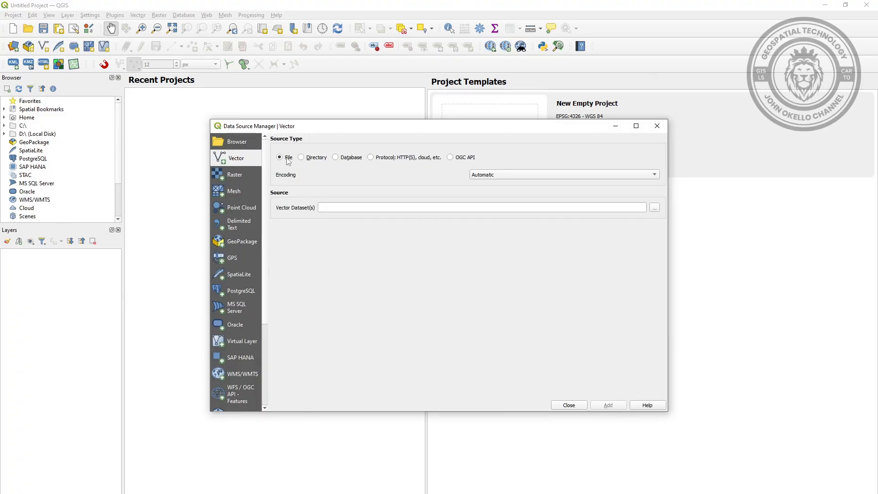
mouse_move(654, 211)
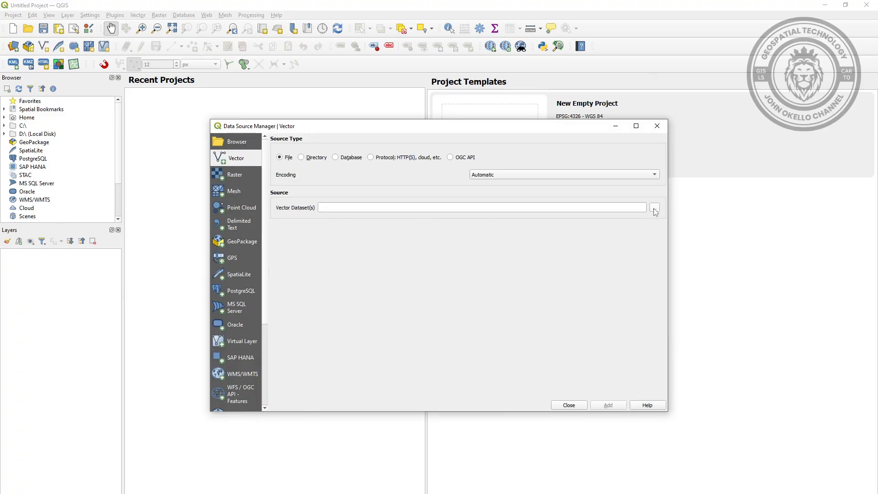
mouse_move(377, 232)
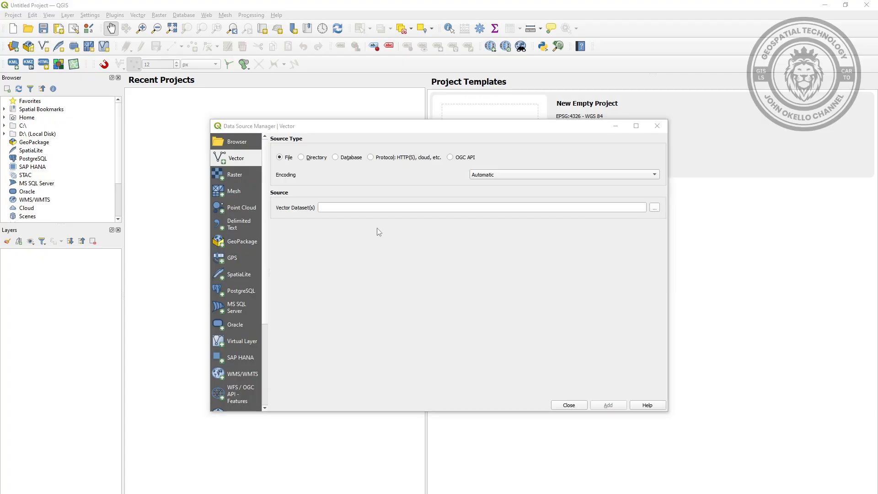
- Browse to Desktop > Units and choose Units.shx as the vector dataset
click(653, 208)
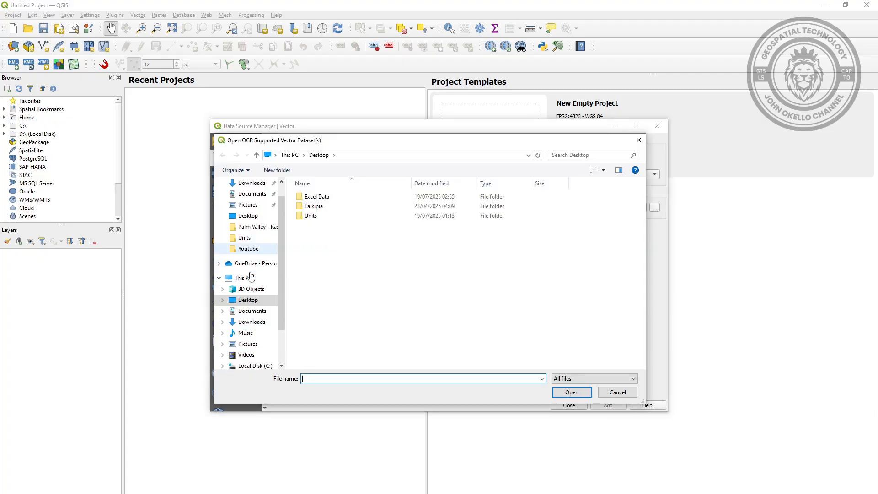
click(314, 206)
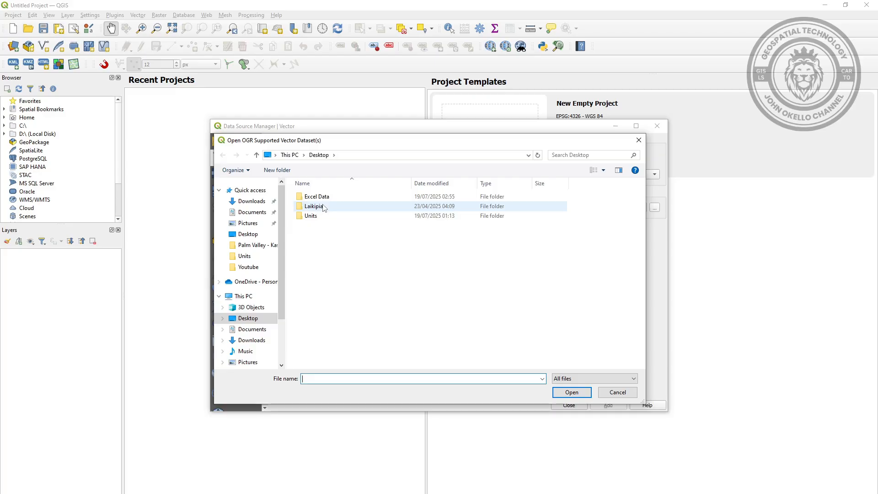
click(310, 216)
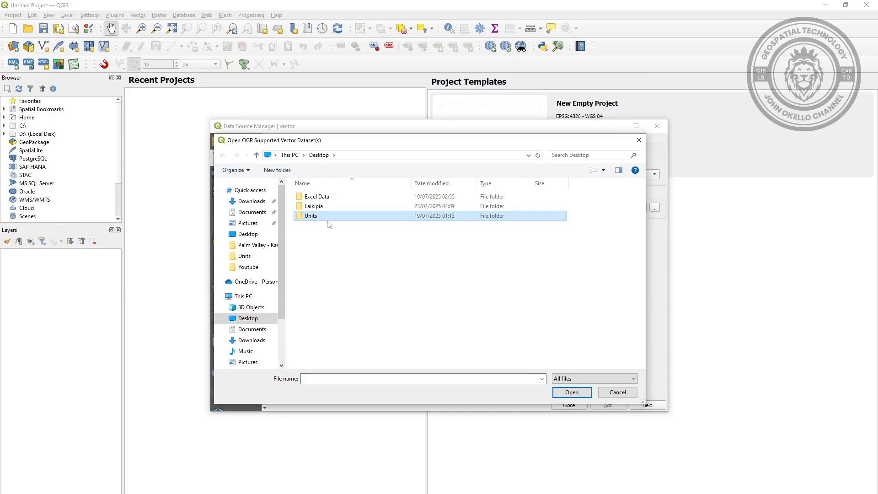
double_click(311, 216)
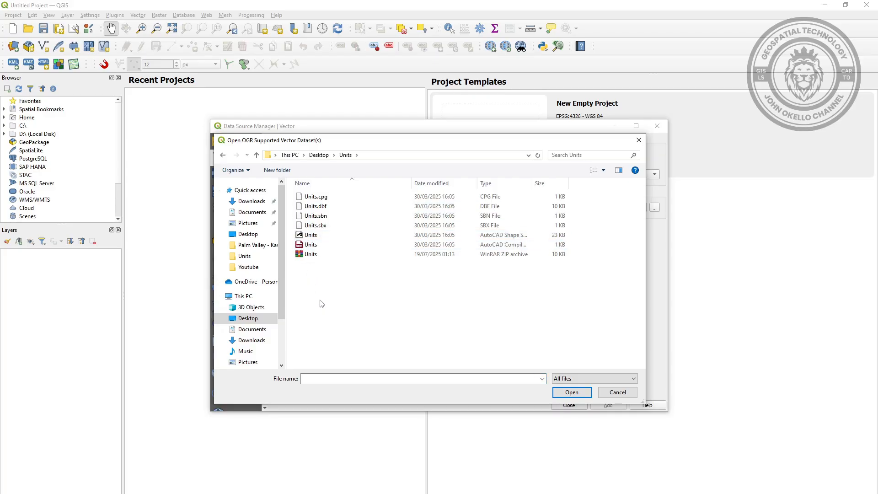
click(310, 244)
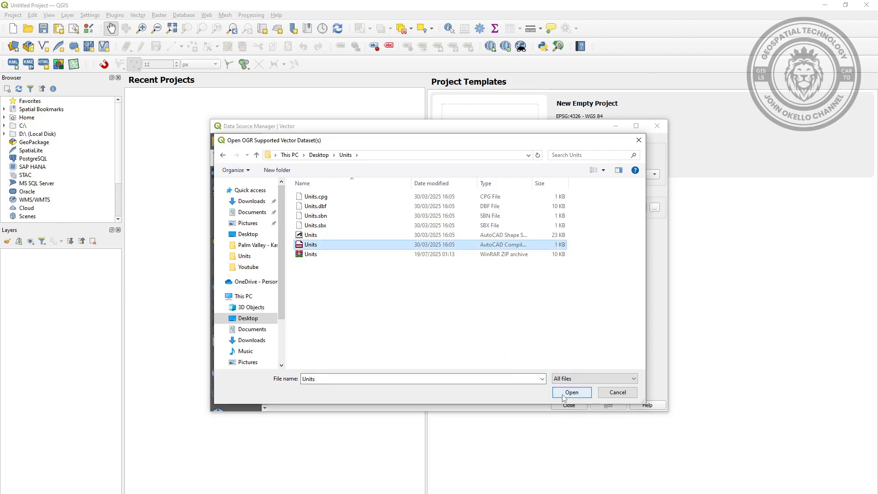
click(570, 393)
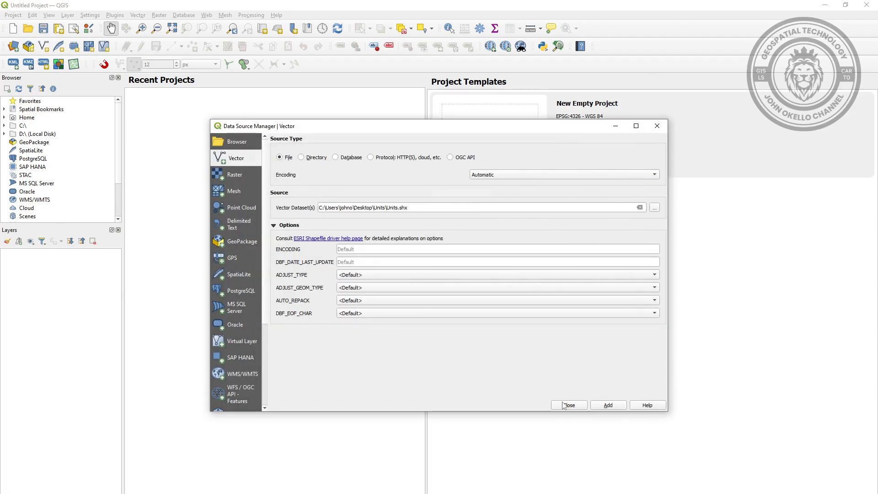
- Add the Units layer to the map and dismiss the Data Source Manager
click(607, 405)
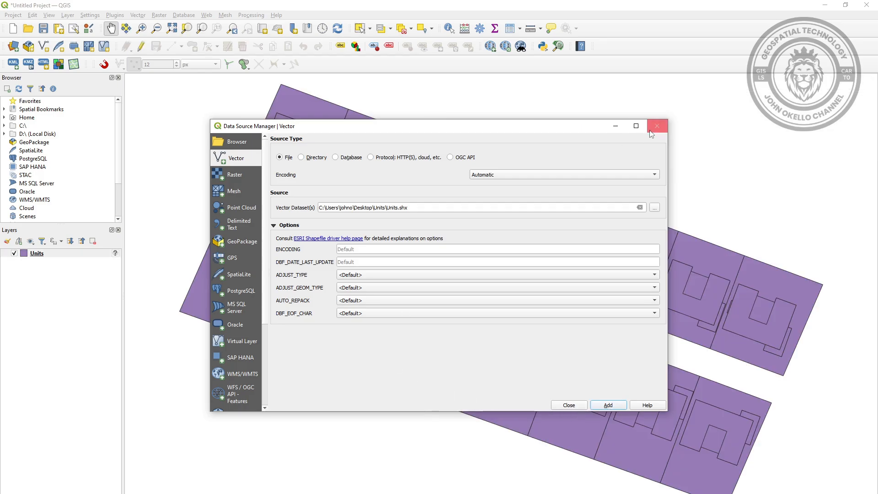
click(656, 125)
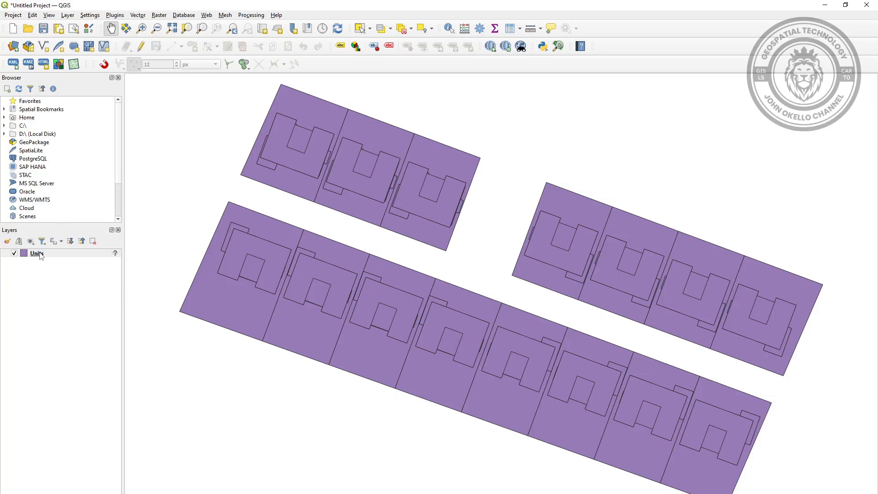
- View the Units layer's attribute table with its 75 Id, Name, Unit_Floor and Area_m2 records
click(37, 253)
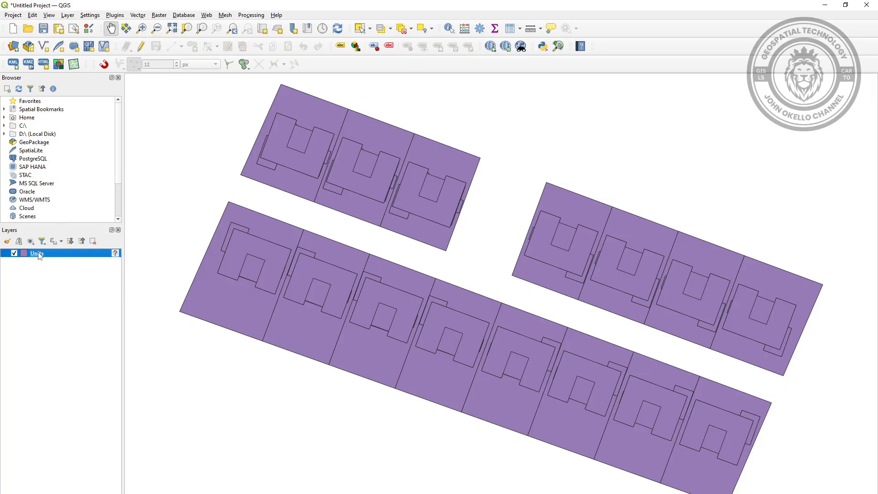
right_click(35, 253)
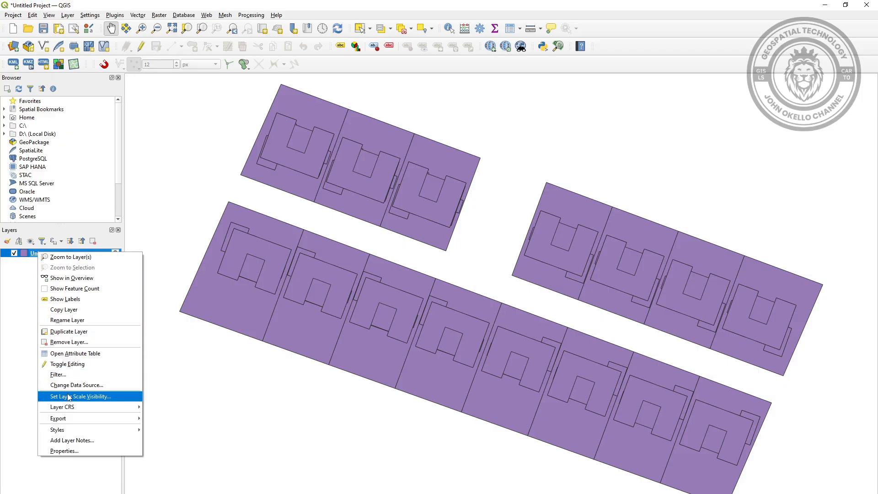
mouse_move(76, 353)
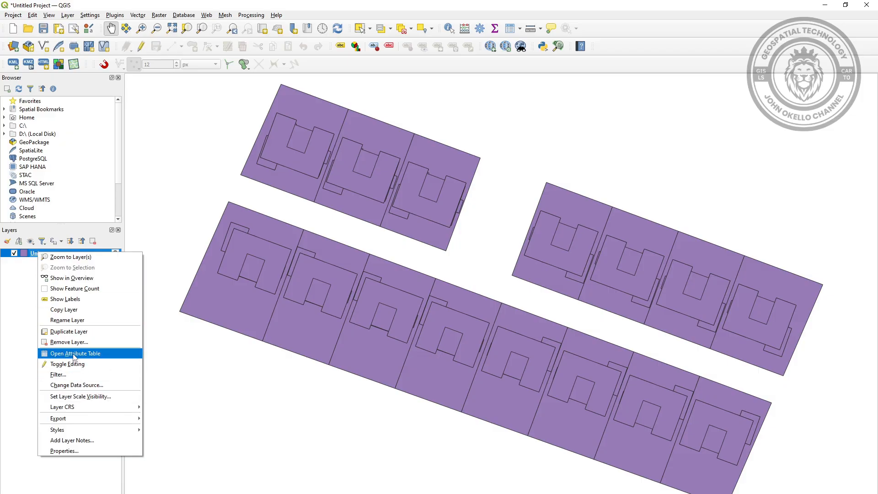
click(76, 353)
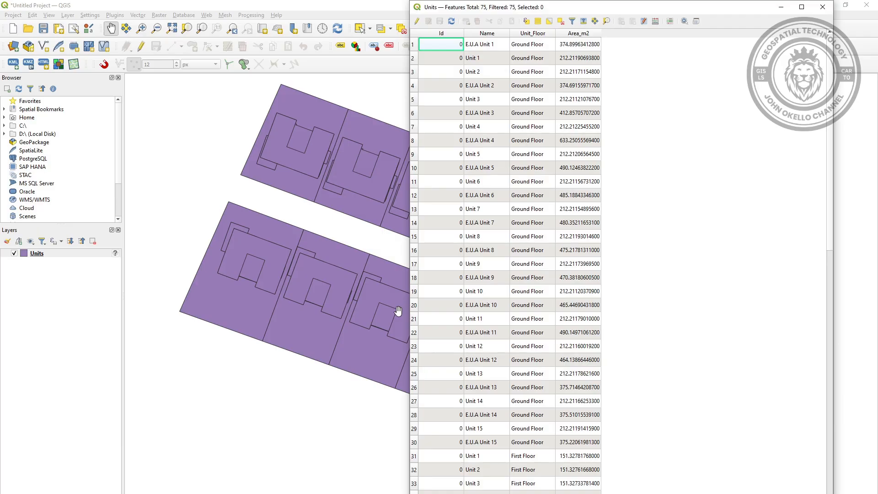
scroll(down, 3)
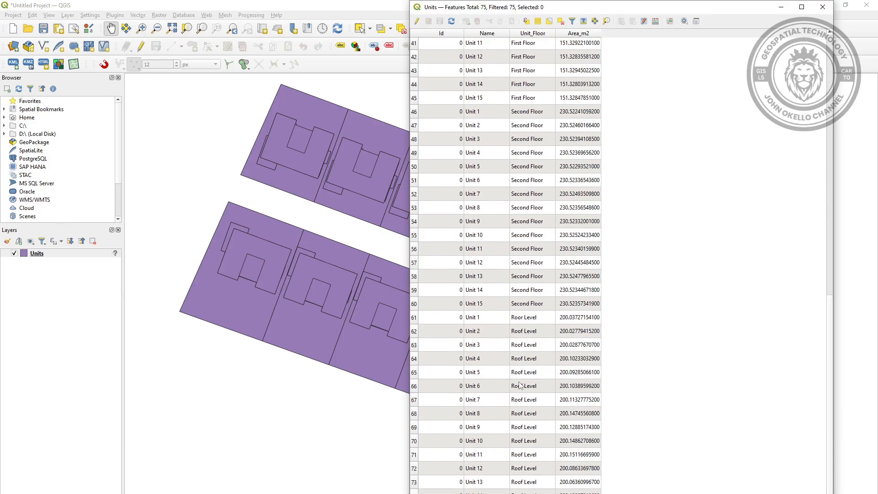
mouse_move(505, 335)
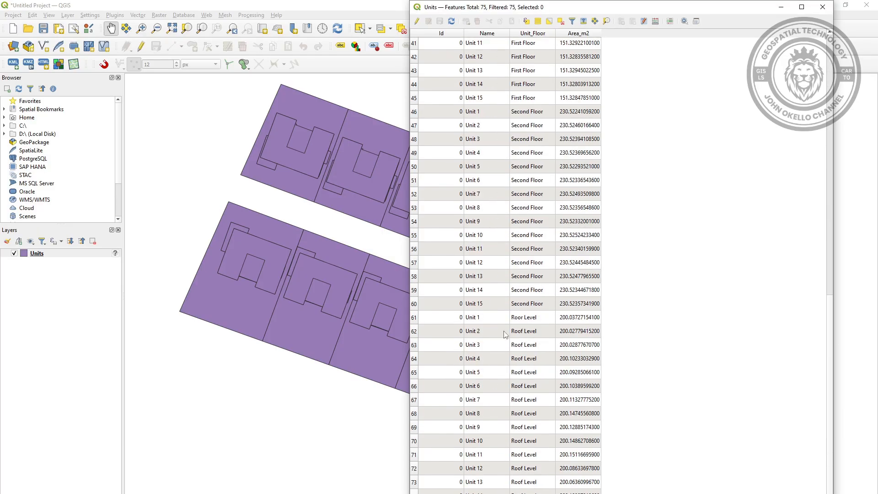
scroll(up, 3)
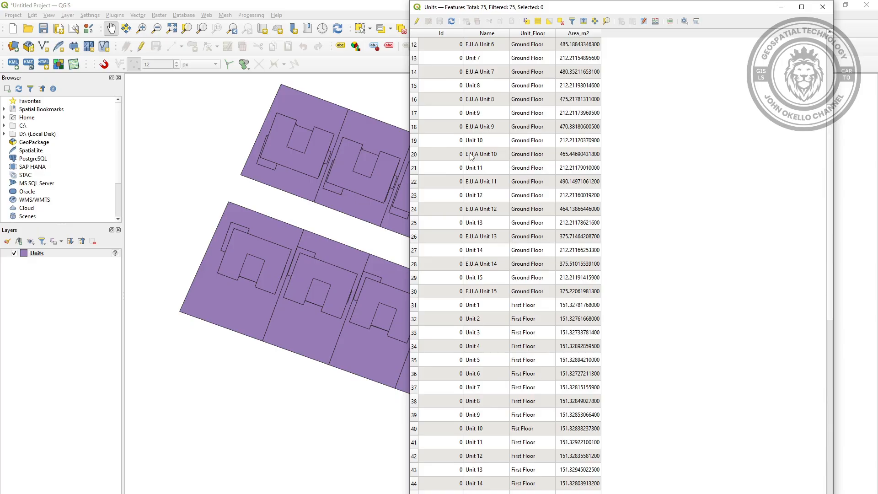
scroll(up, 3)
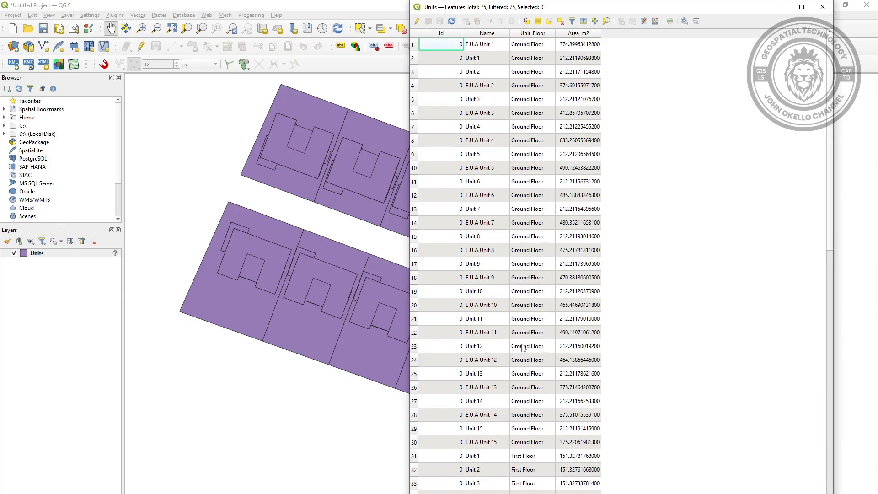
mouse_move(524, 362)
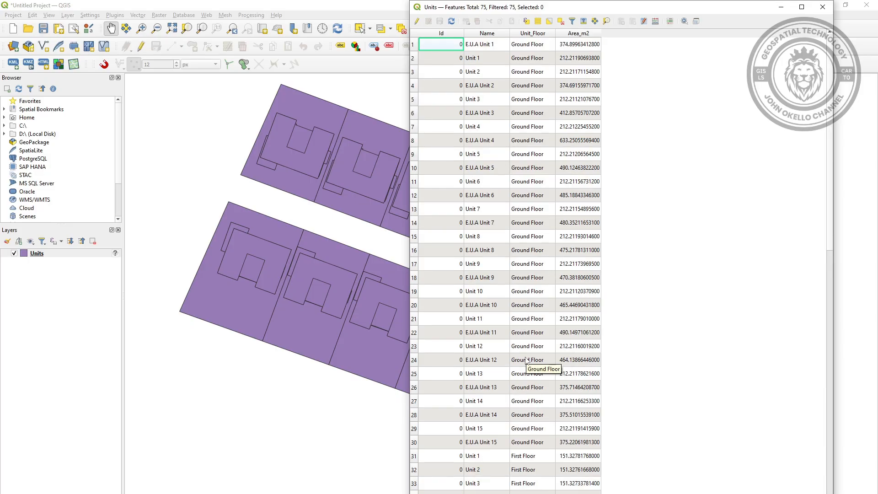
mouse_move(696, 239)
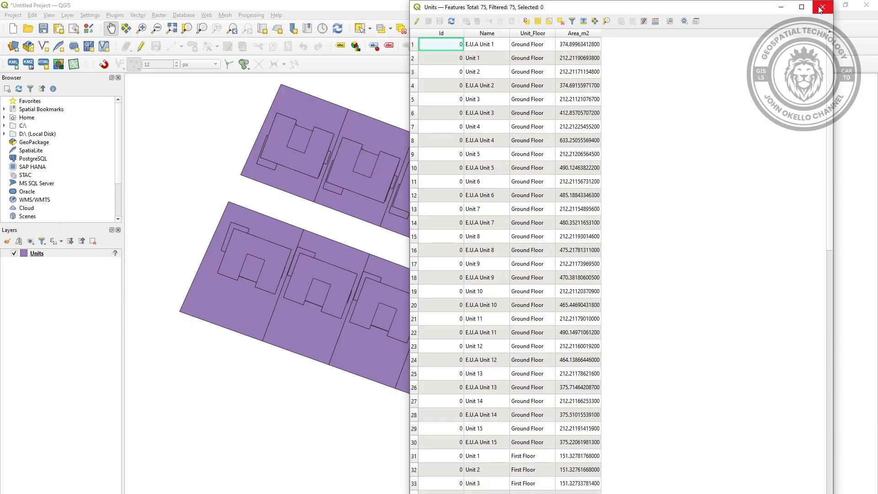
mouse_move(822, 8)
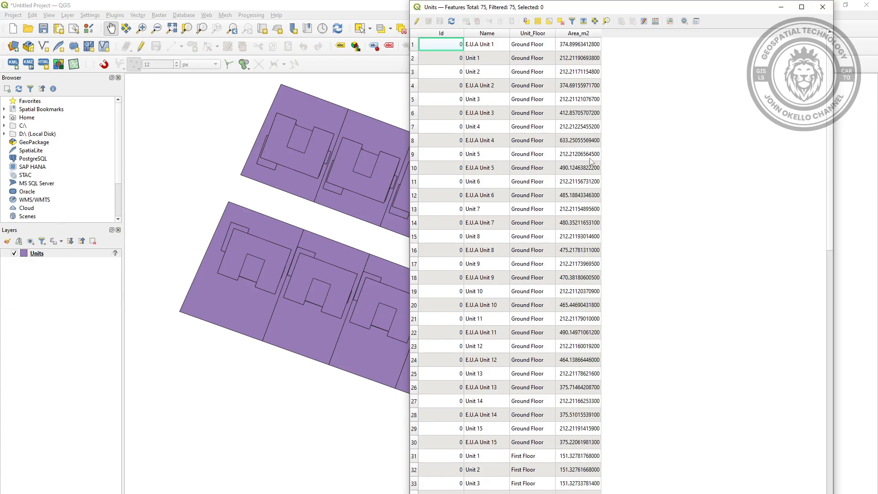
mouse_move(591, 119)
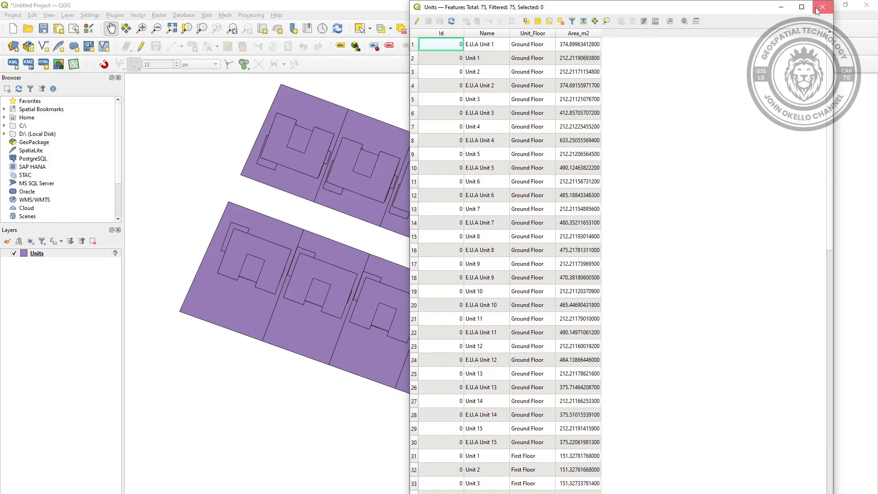
- Close the attribute table and show the Units layer's context actions
click(822, 6)
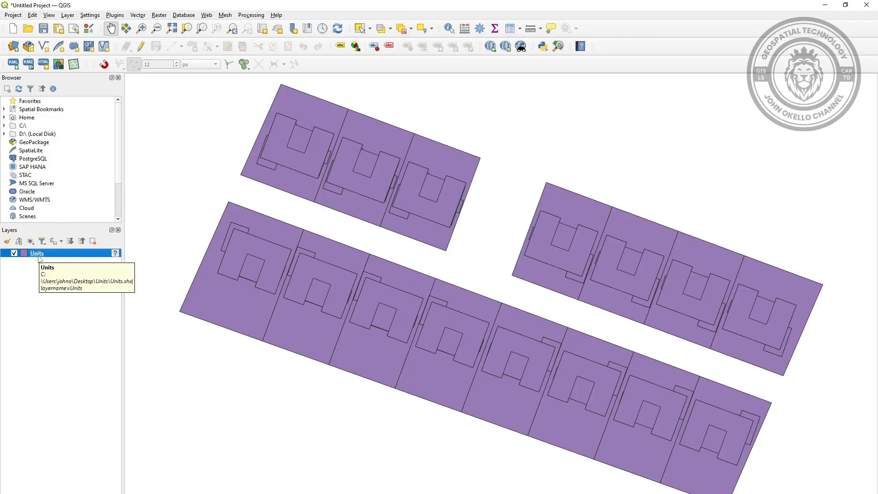
right_click(36, 253)
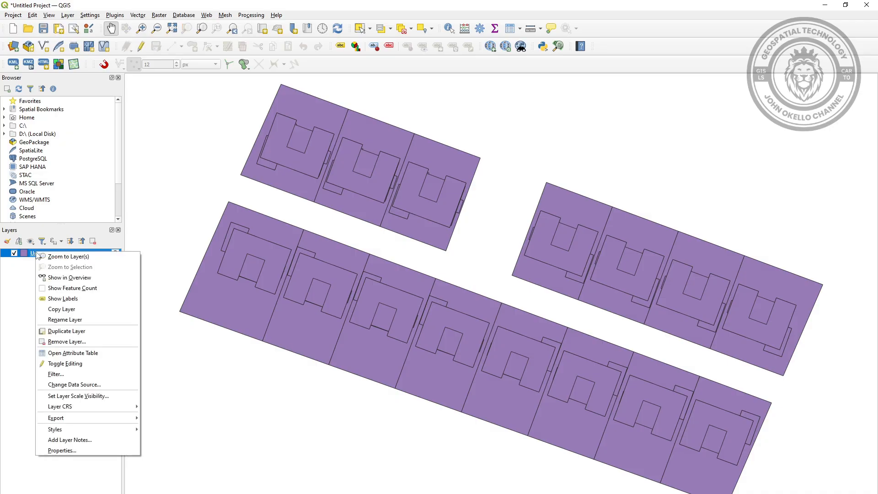
mouse_move(56, 418)
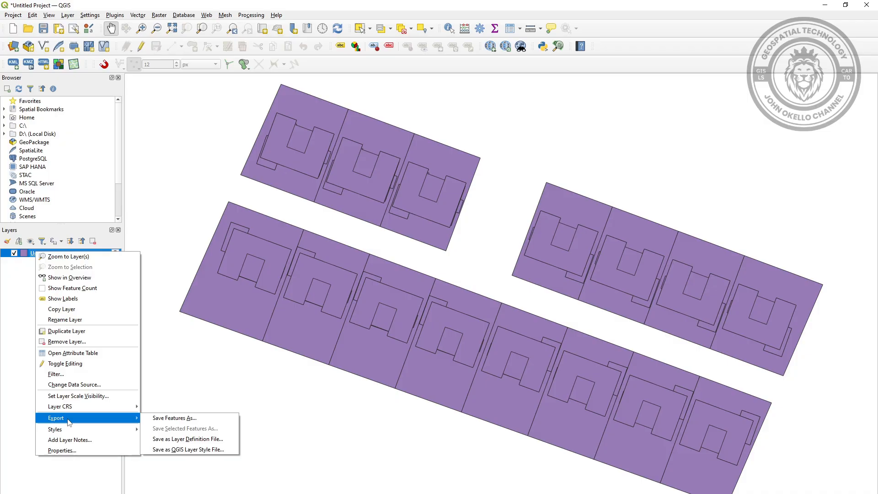
mouse_move(122, 421)
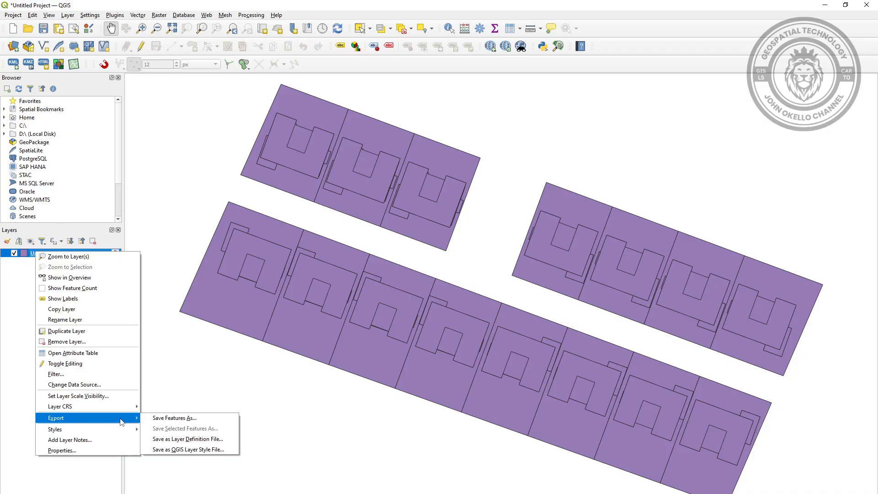
mouse_move(174, 418)
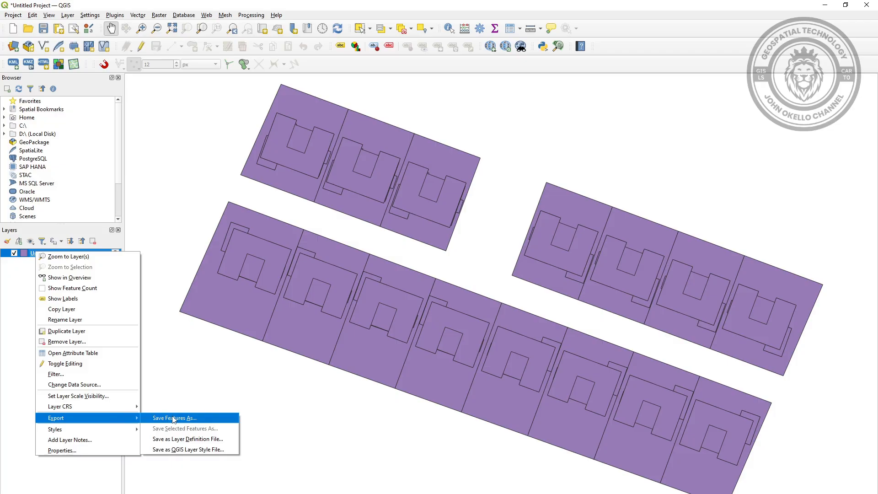
- Start Save Features As for Units with Comma Separated Value [CSV] format
click(175, 418)
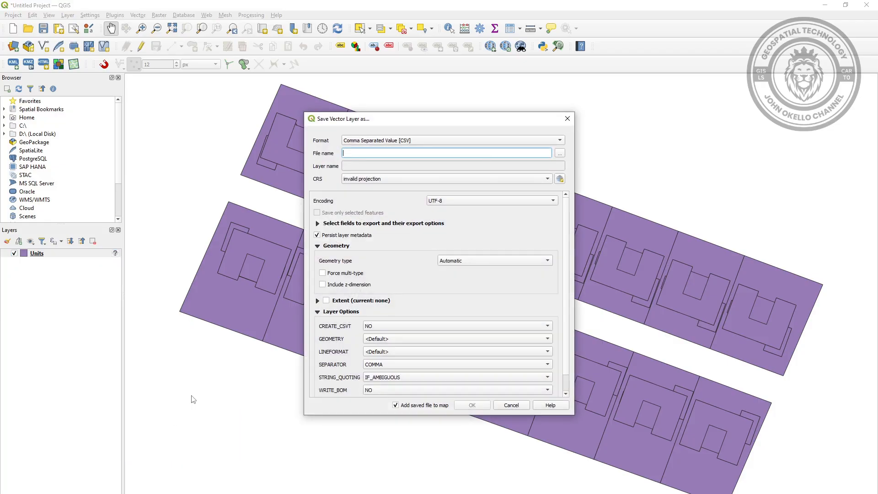
mouse_move(427, 145)
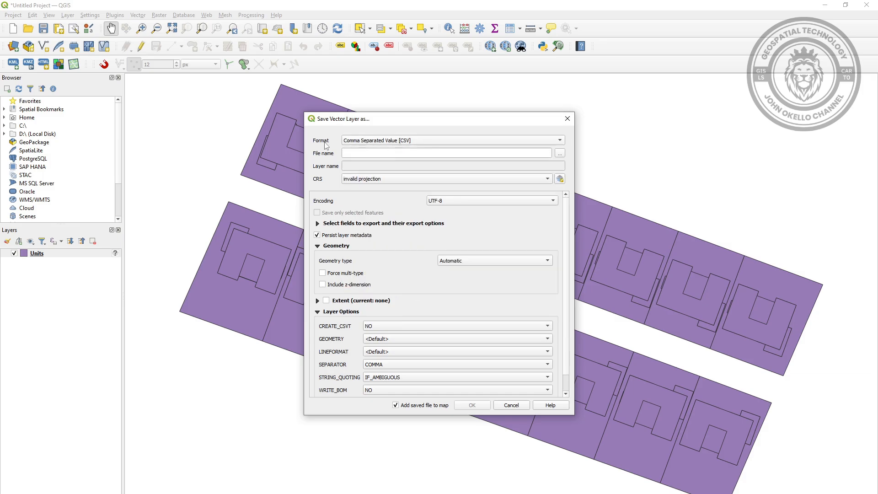
click(558, 140)
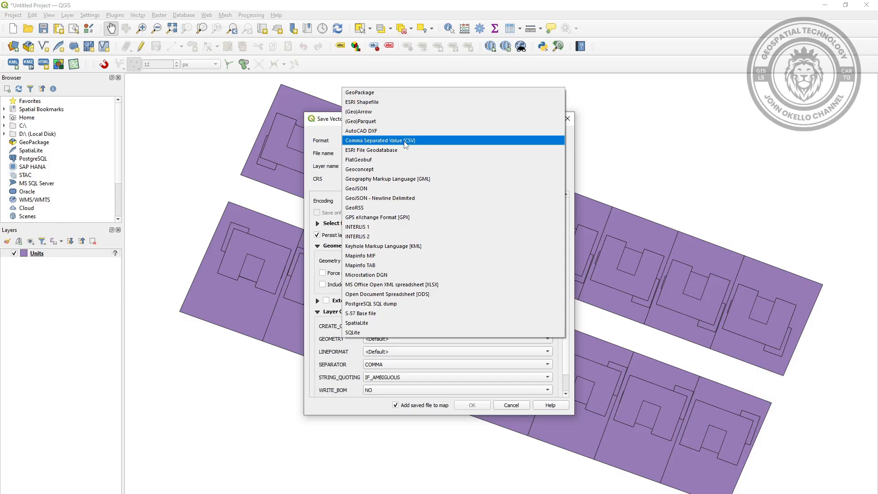
click(379, 140)
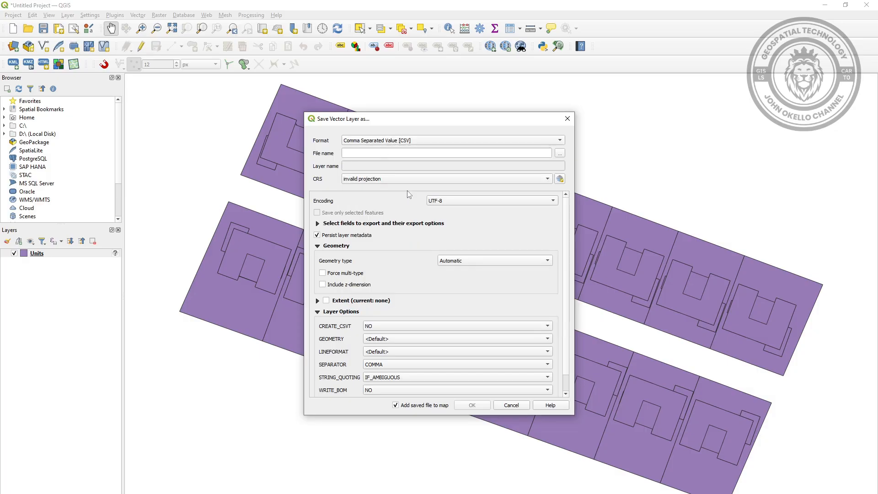
mouse_move(322, 157)
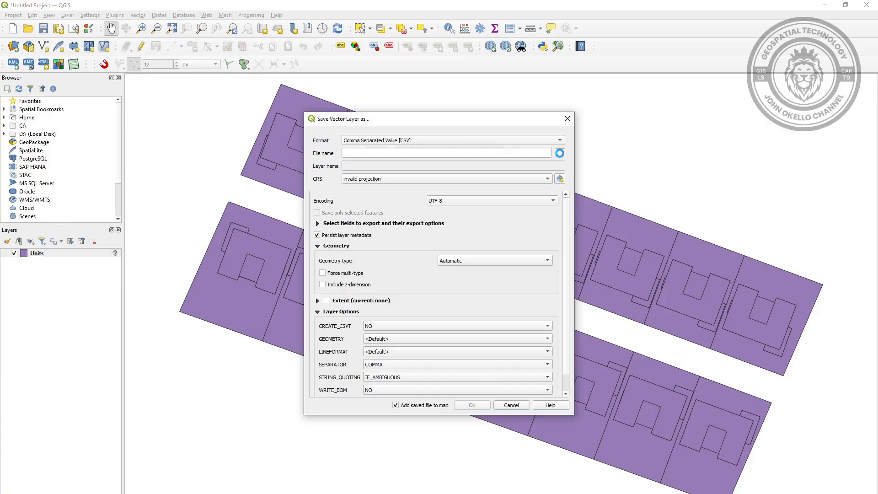
- Set the output file to 'Exported CSV Data' in the desktop Excel Data folder
click(559, 152)
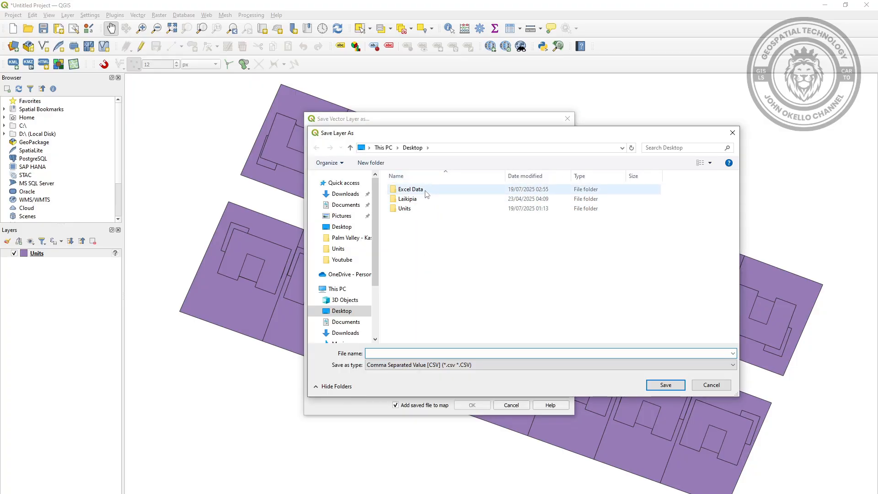
mouse_move(411, 189)
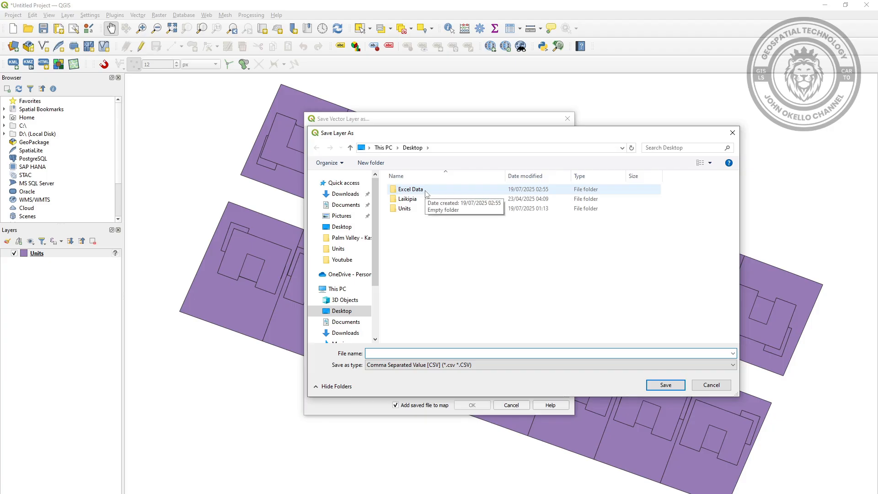
double_click(410, 188)
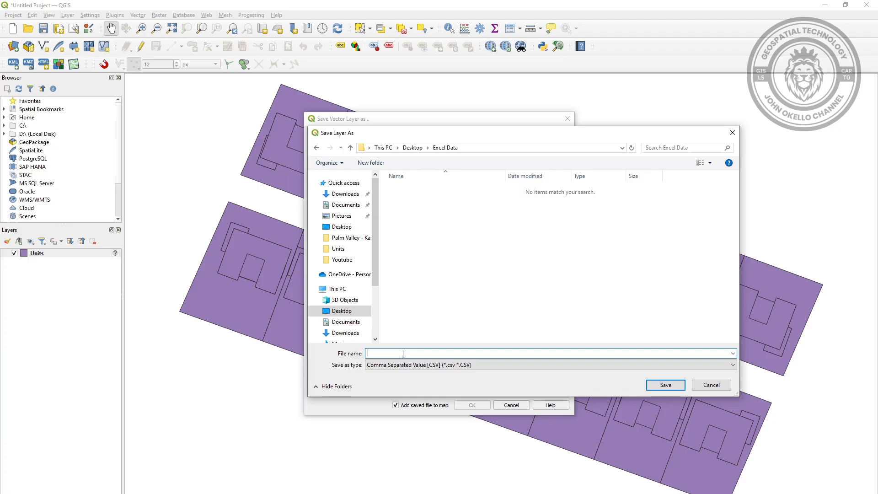
text(Exported)
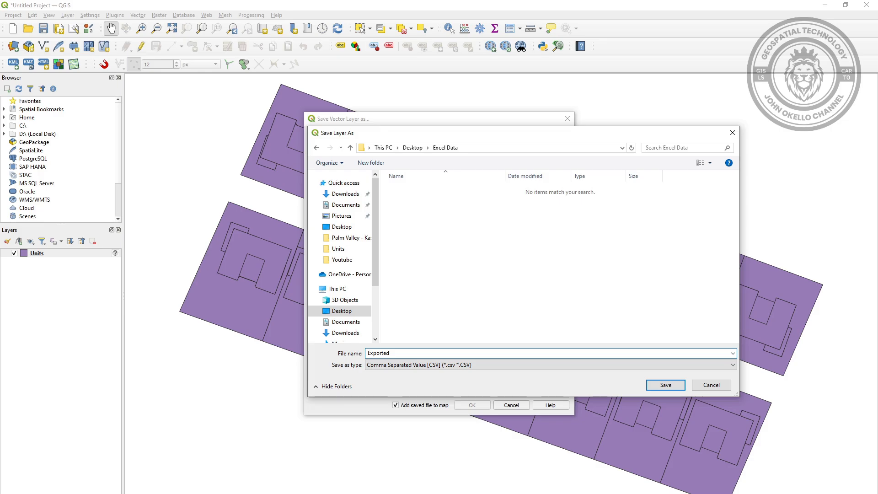
text(C)
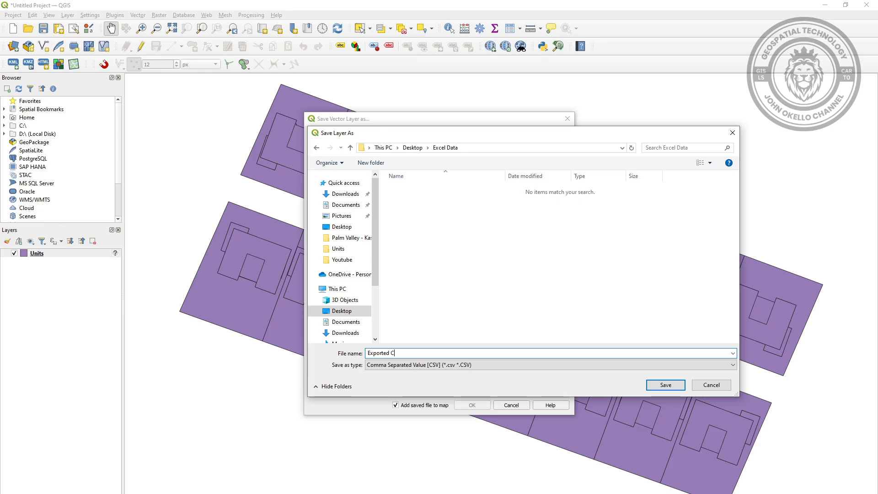
text(SV Data)
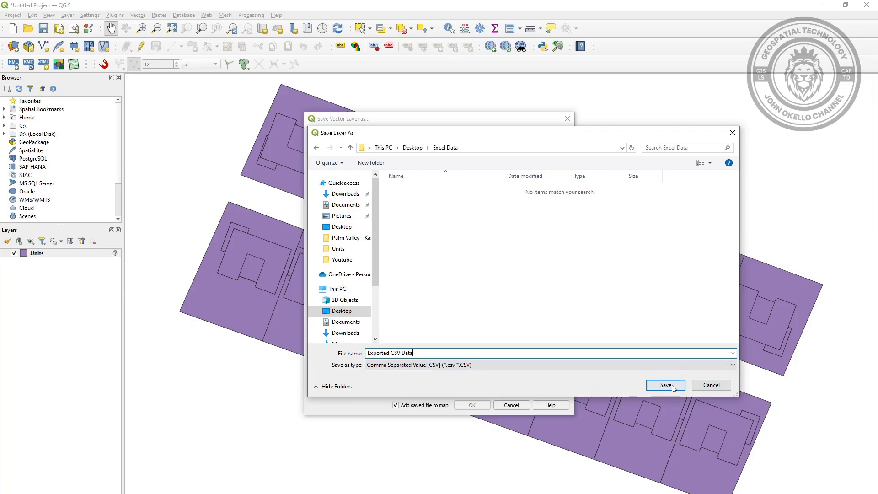
click(664, 385)
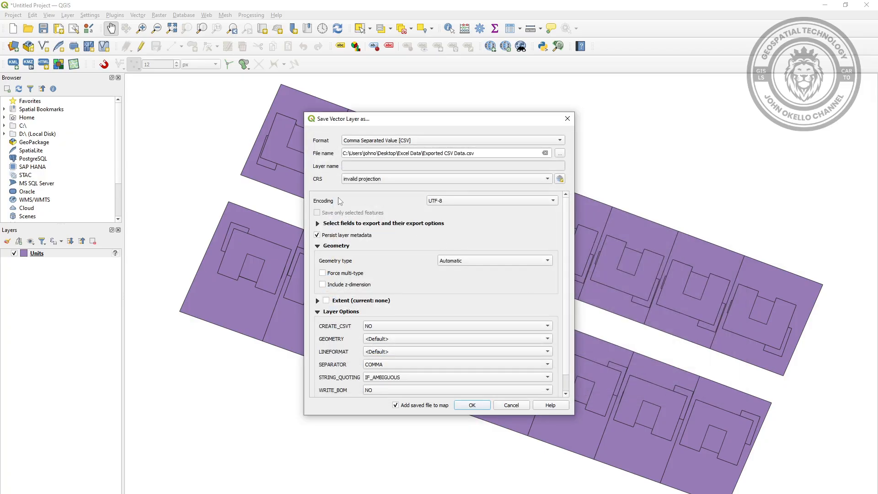
mouse_move(422, 184)
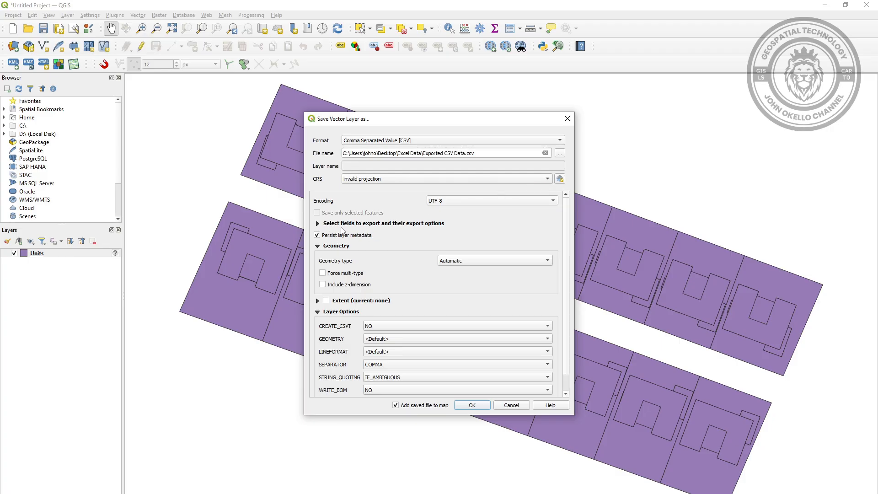
mouse_move(322, 235)
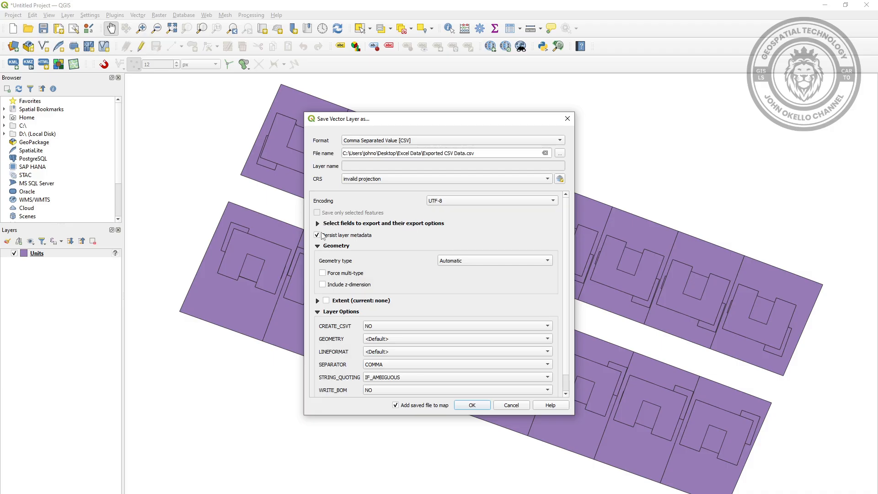
- Exclude the Id field, keeping Name, Unit_Floor and Area_m2 for export
click(317, 223)
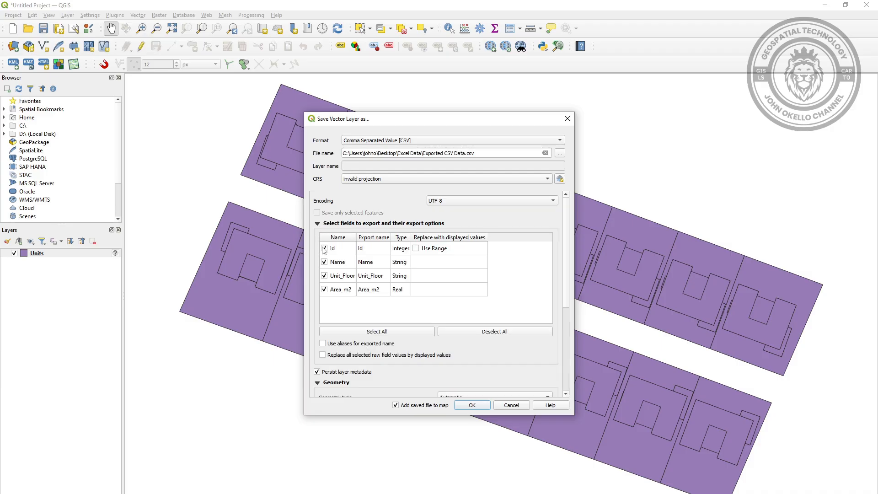
click(324, 248)
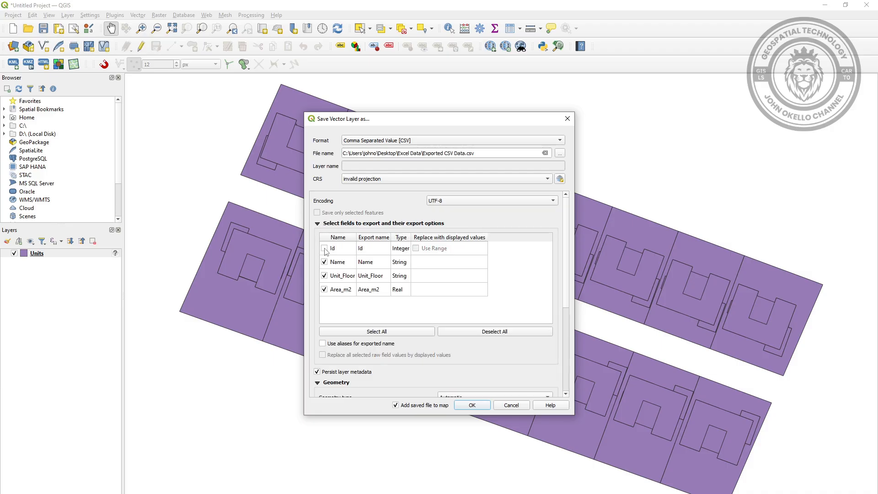
click(323, 248)
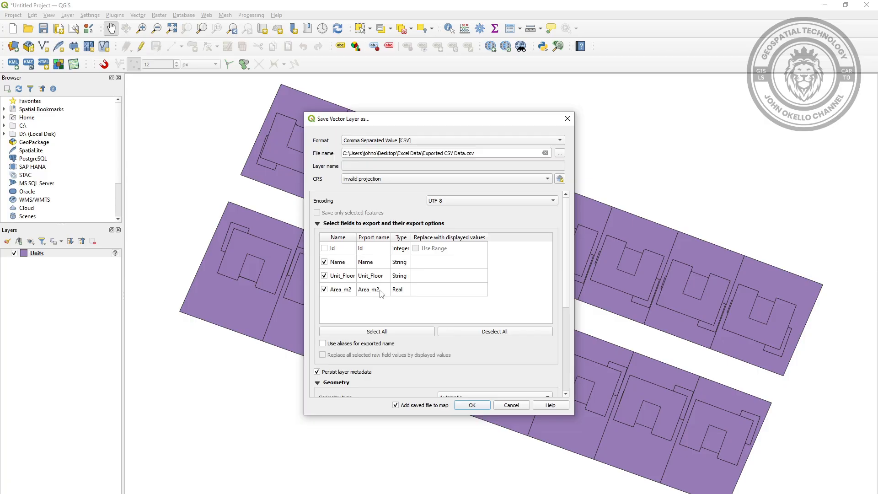
click(317, 223)
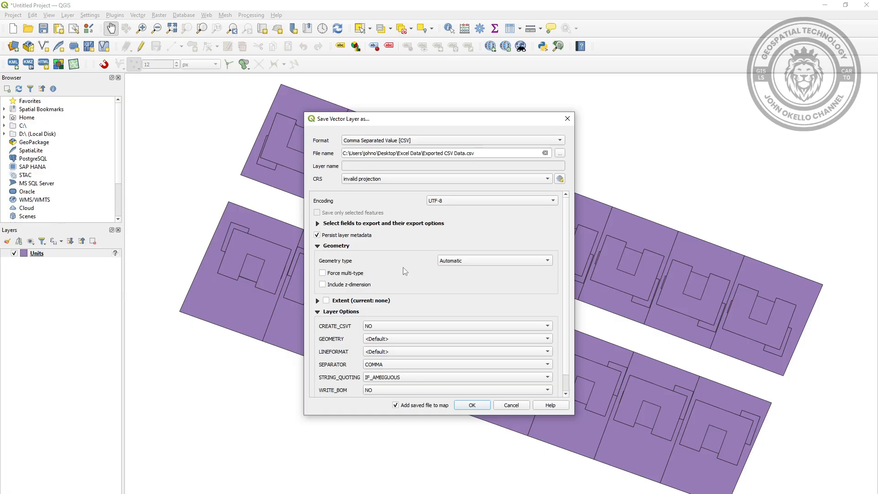
- Turn off Persist layer metadata while keeping Add saved file to map
scroll(down, 3)
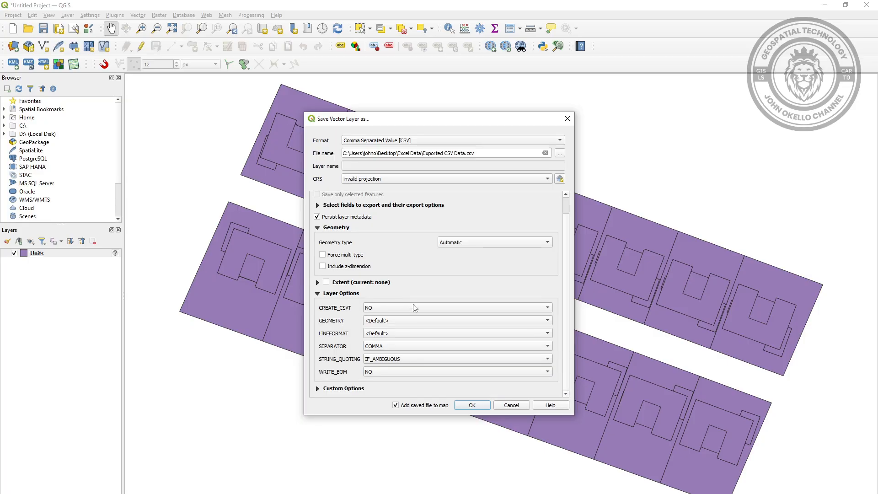
mouse_move(394, 390)
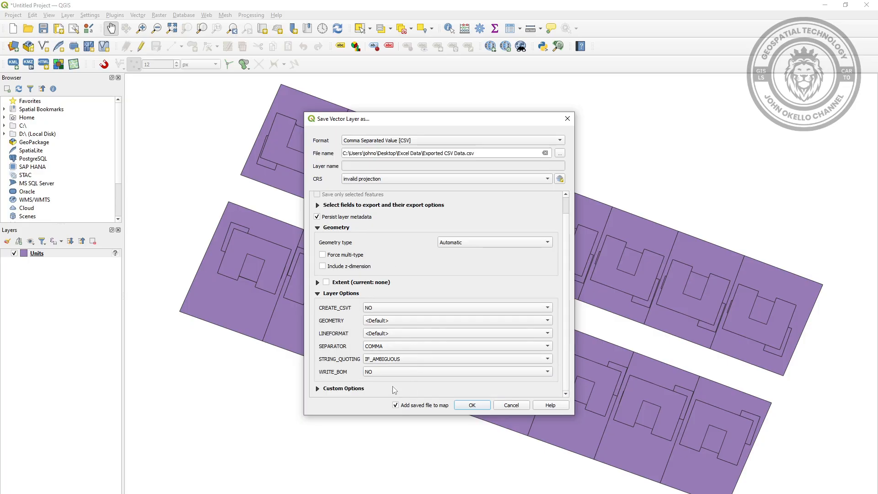
mouse_move(393, 242)
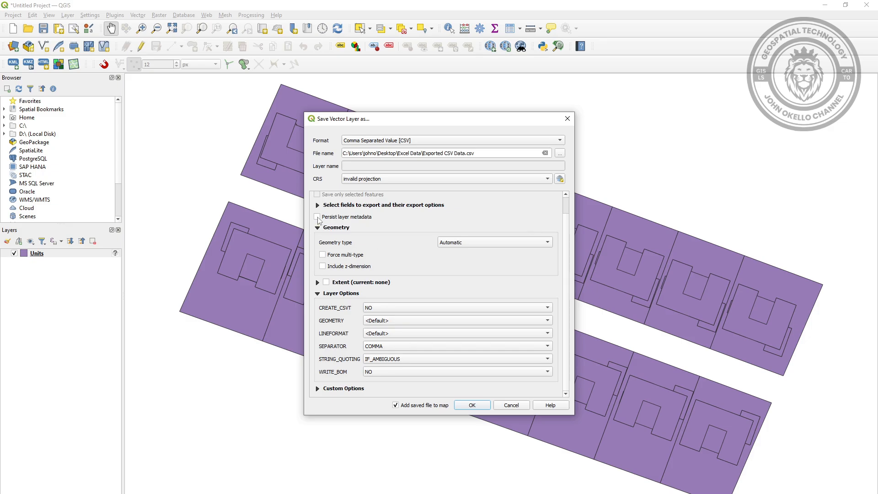
click(318, 218)
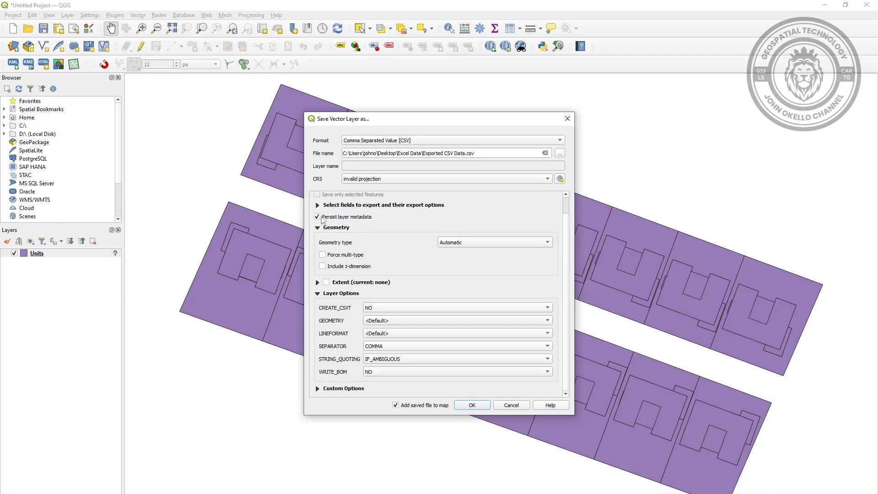
mouse_move(317, 216)
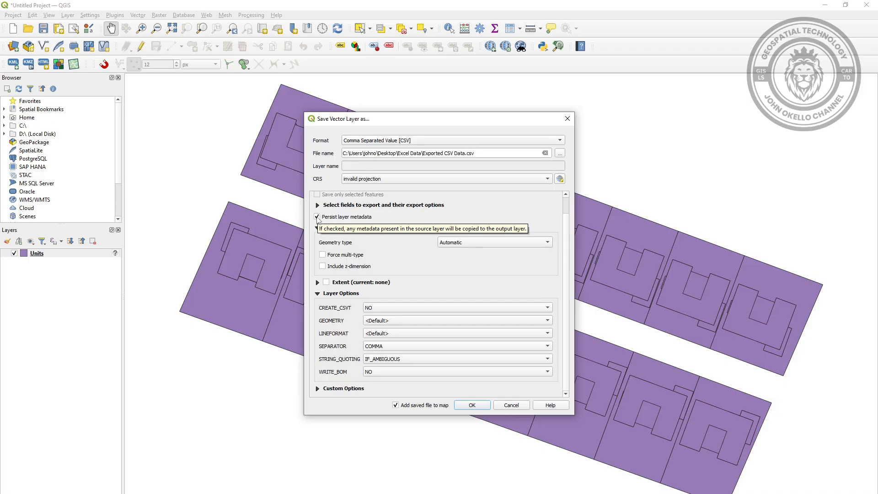
click(317, 217)
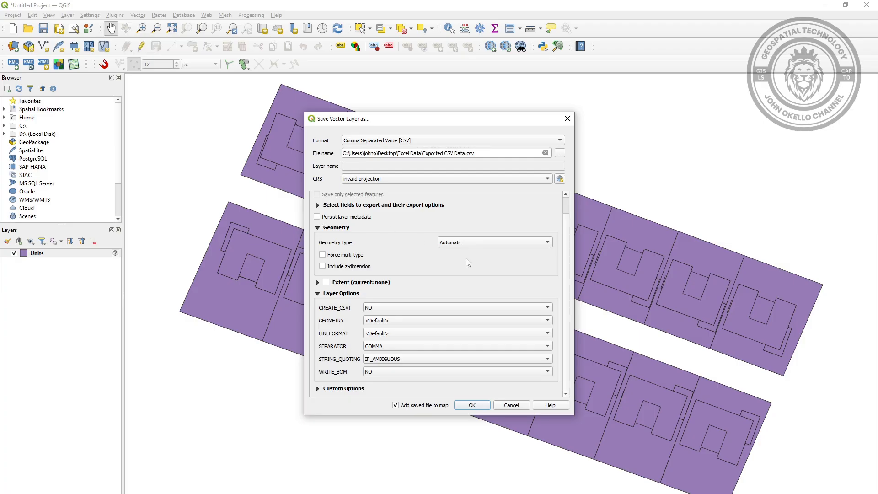
mouse_move(416, 411)
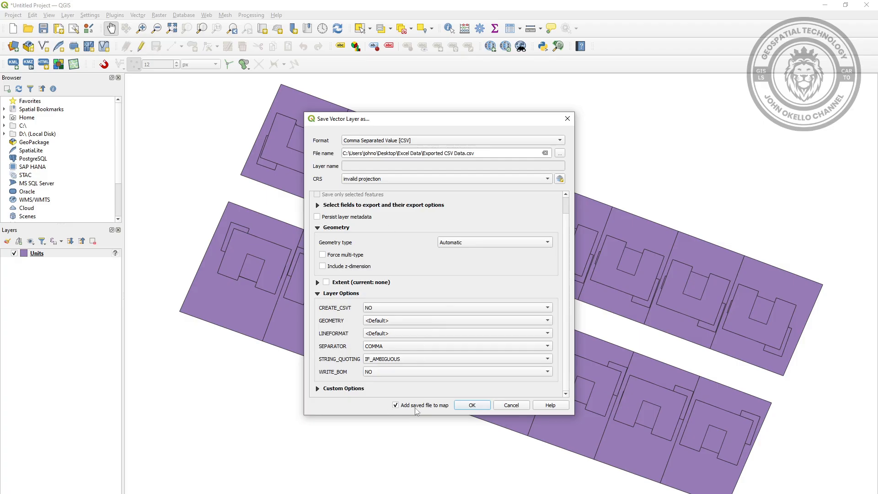
mouse_move(396, 408)
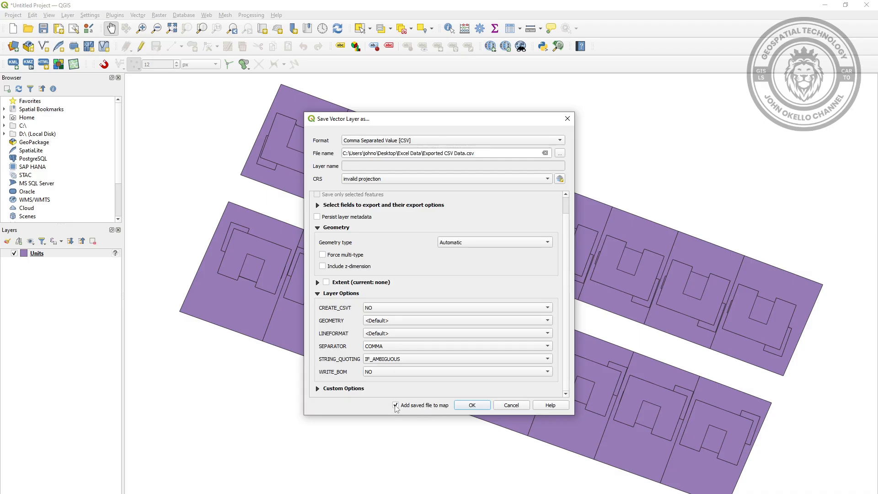
- Run the export, saving Units as Exported CSV Data.csv
click(471, 405)
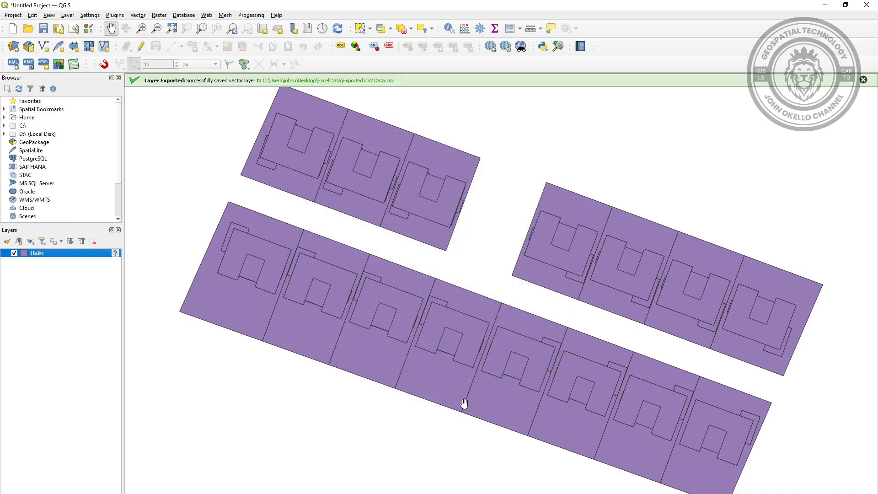
mouse_move(170, 96)
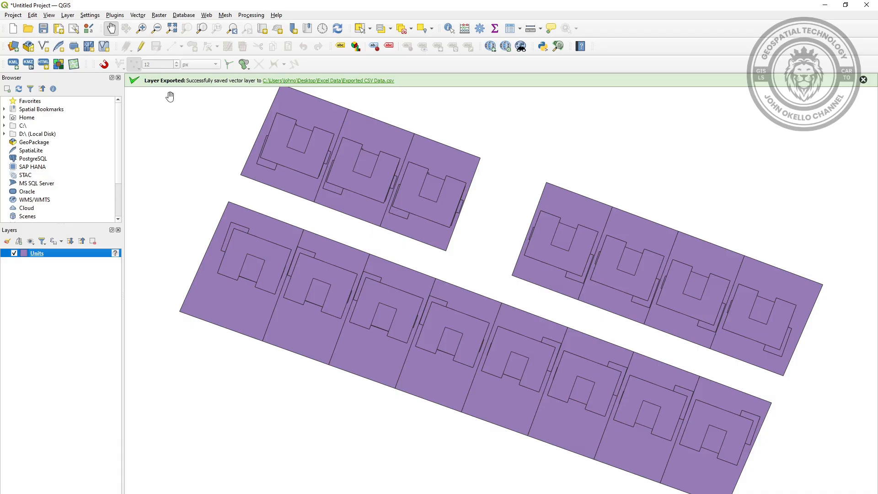
mouse_move(231, 82)
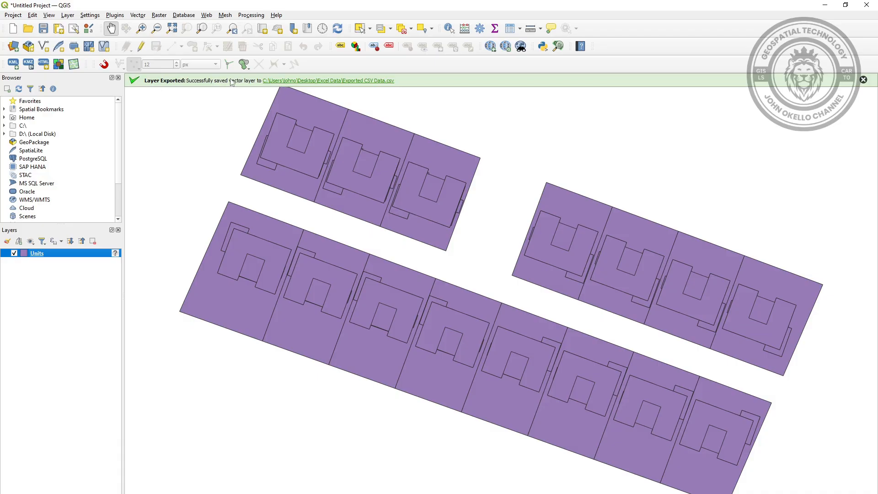
mouse_move(138, 193)
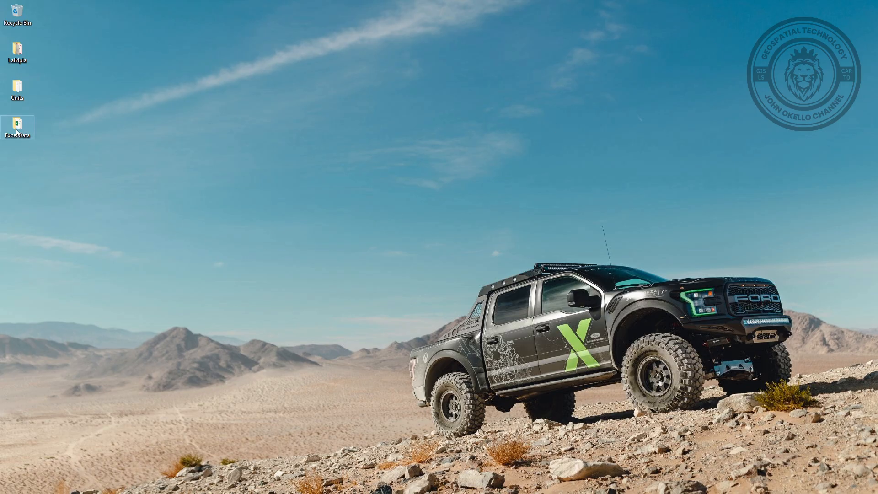
- From the Excel Data folder, open Exported CSV Data in Excel
double_click(17, 127)
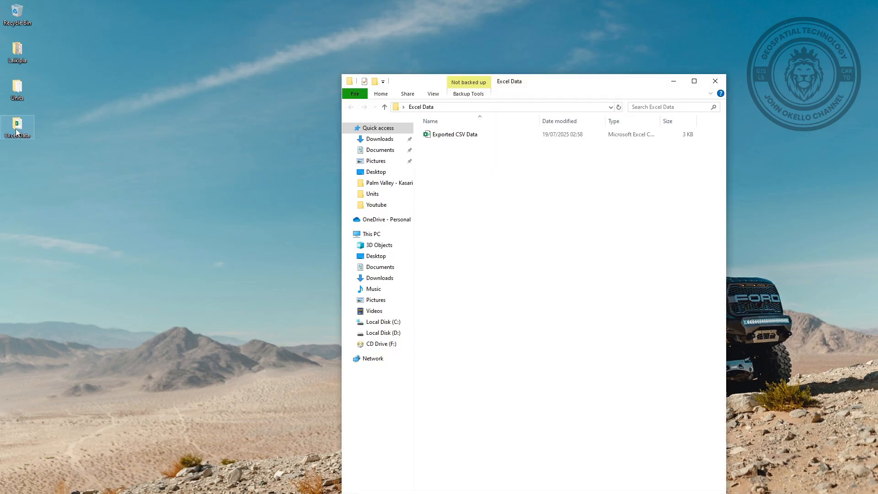
click(454, 134)
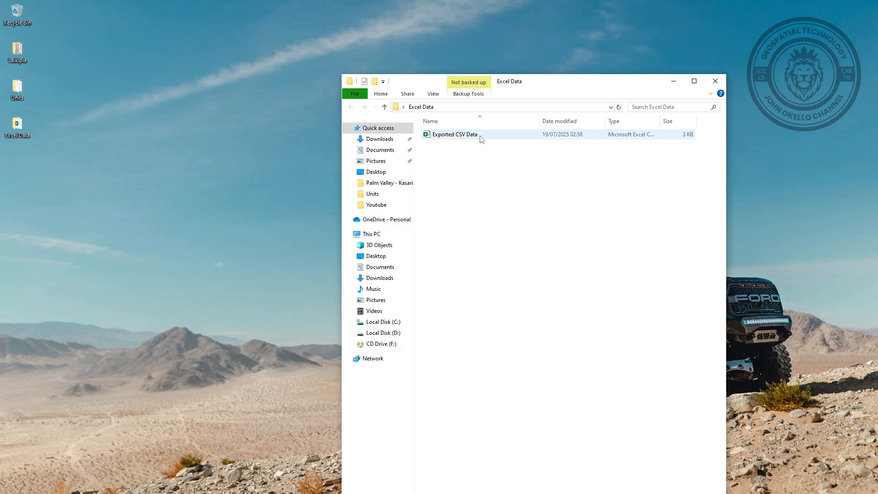
click(454, 133)
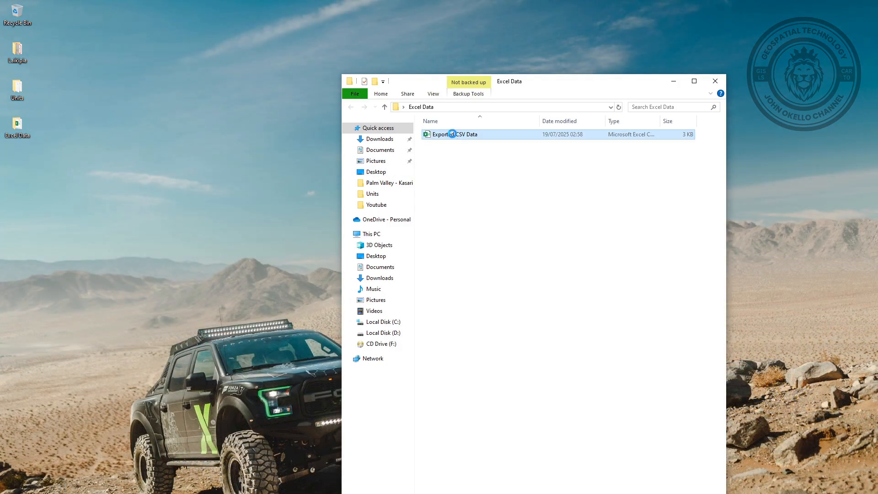
double_click(455, 133)
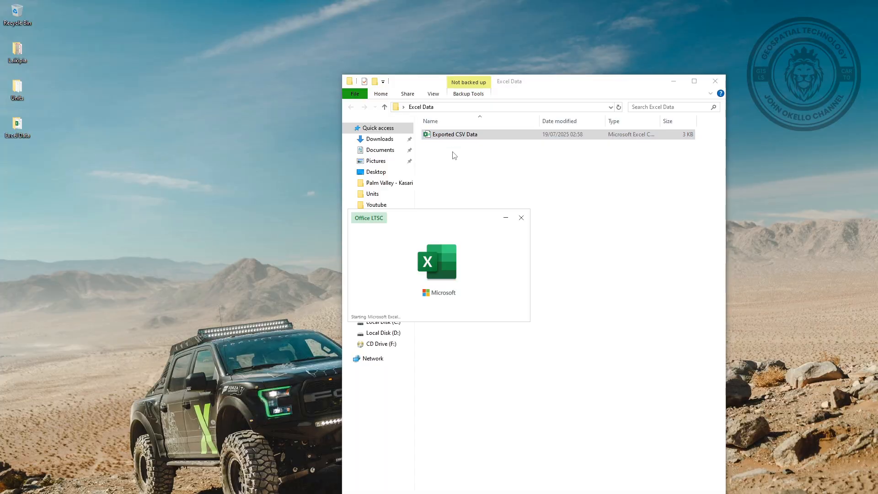
- Save Exported CSV Data as an Excel Workbook in the same Excel Data folder
double_click(454, 133)
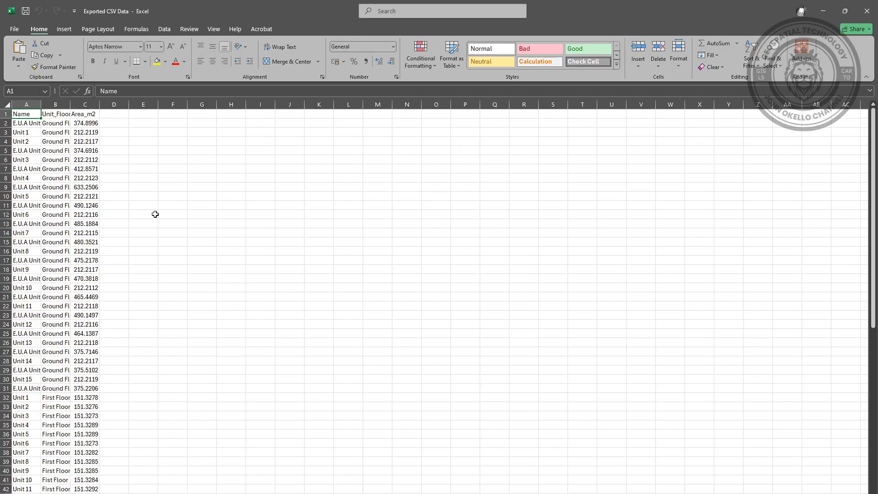
mouse_move(164, 178)
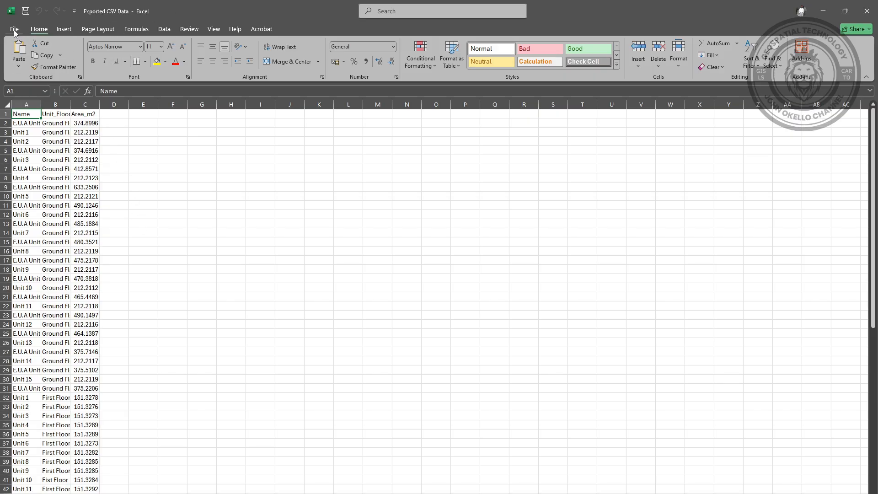
click(14, 28)
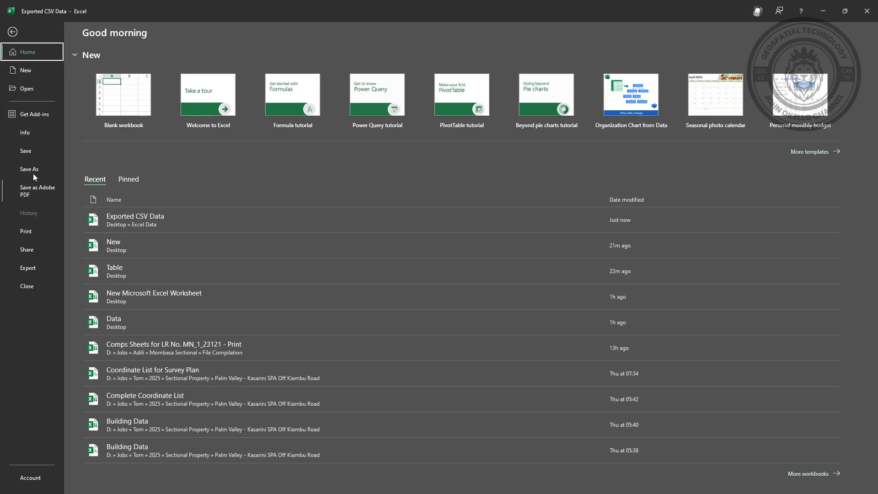
click(30, 168)
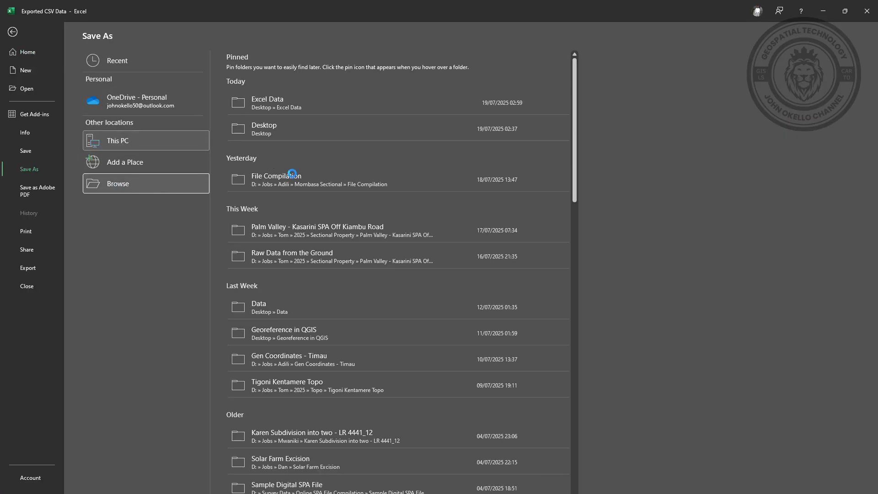
click(118, 183)
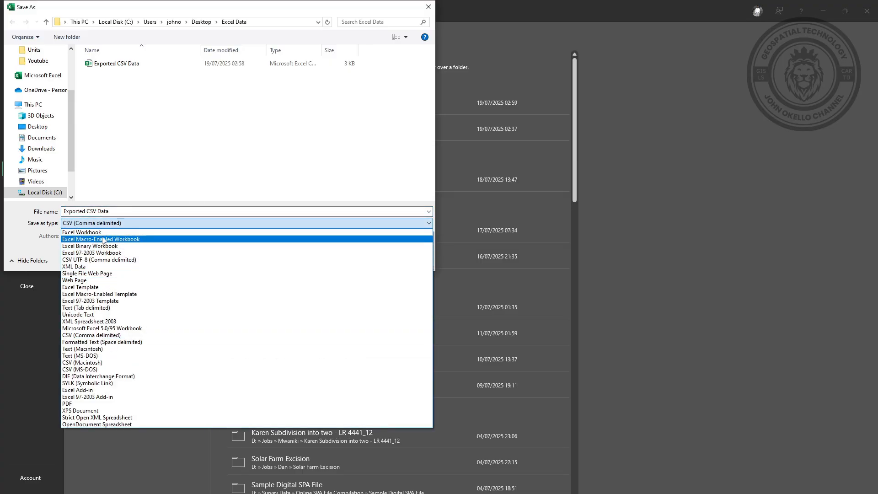
click(81, 232)
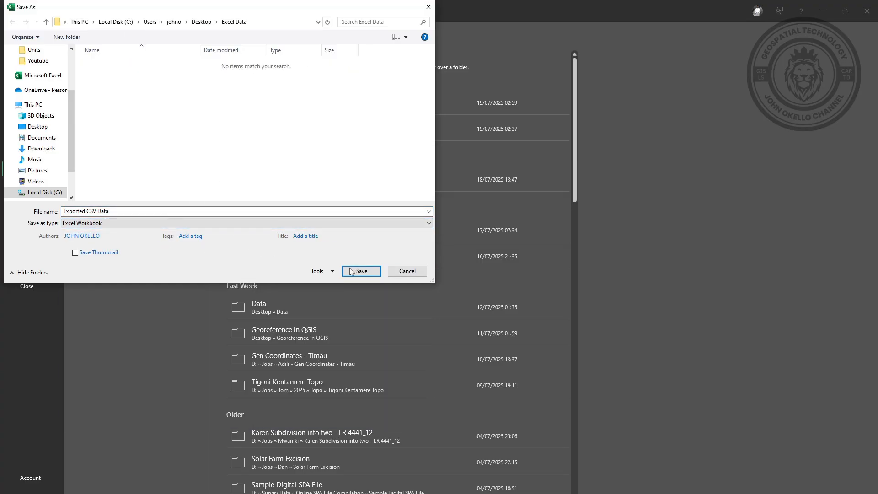
click(360, 270)
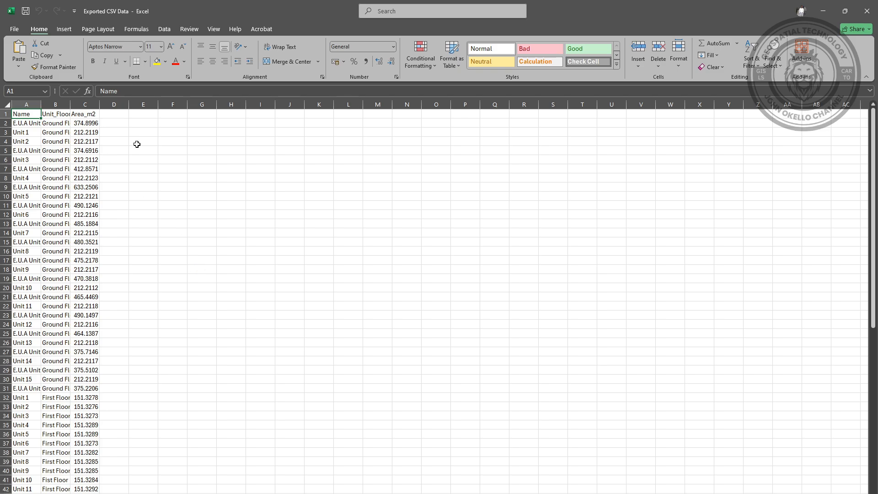
- Autofit columns B:C to their contents, then close the workbook
click(55, 114)
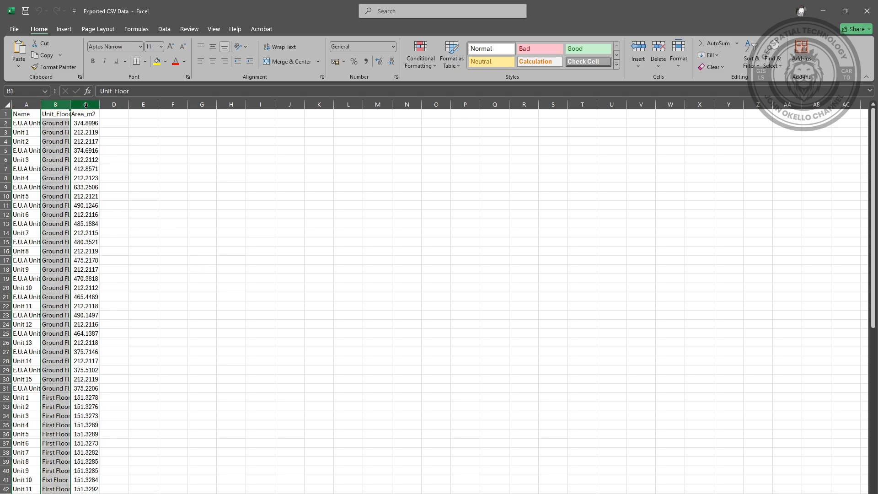
click(85, 113)
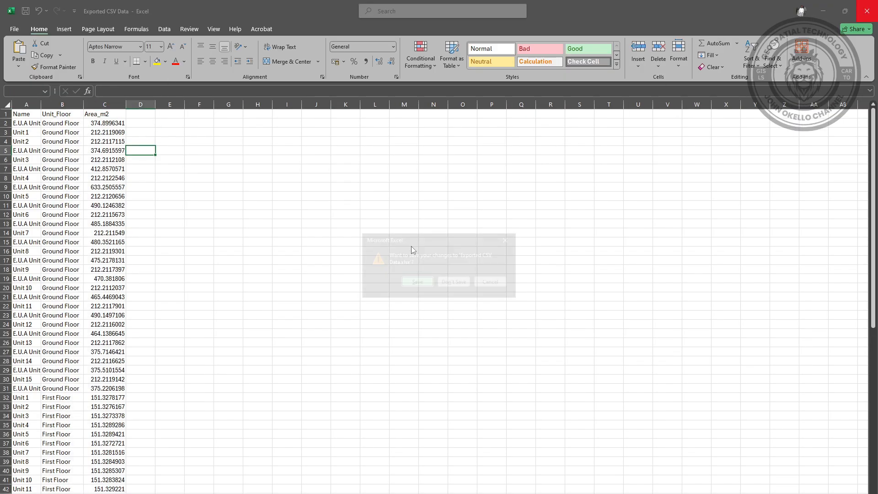
click(454, 281)
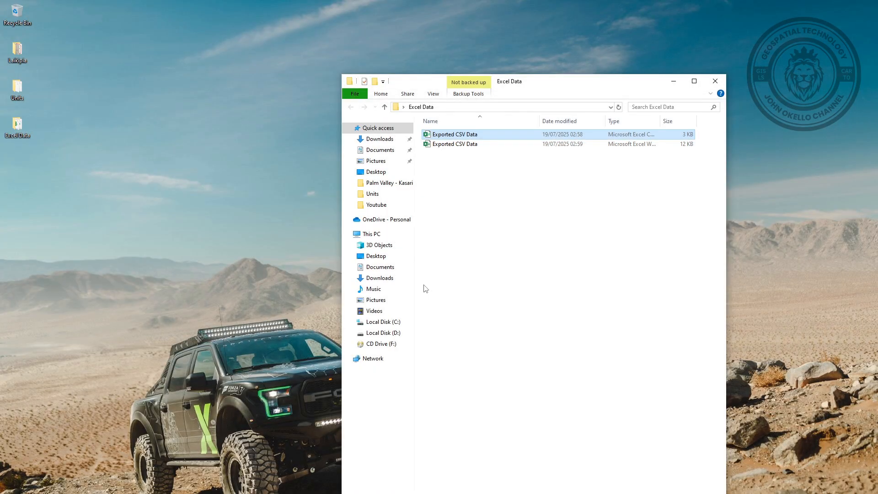
mouse_move(672, 81)
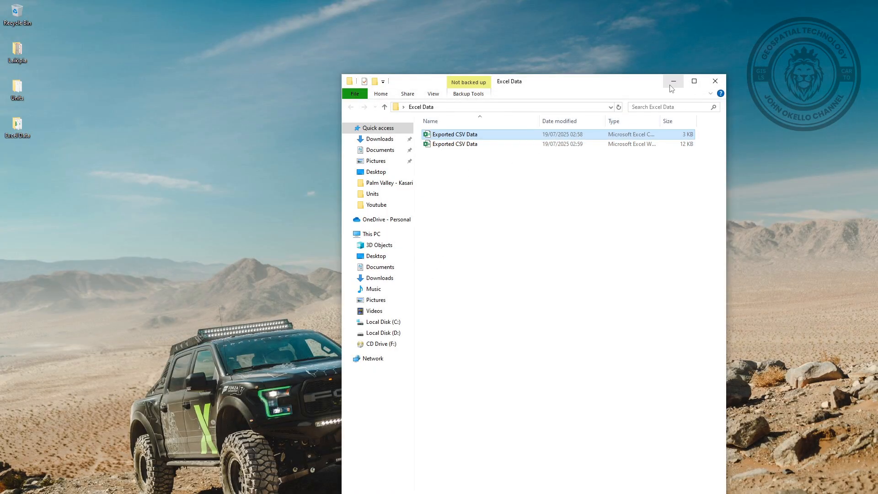
mouse_move(674, 81)
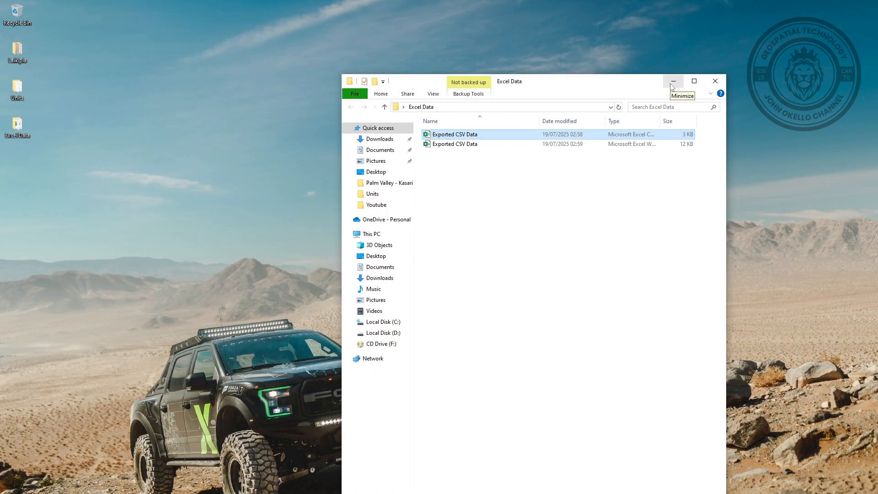
- Return to QGIS, clear the export message and bring up the Units layer's export options
click(674, 81)
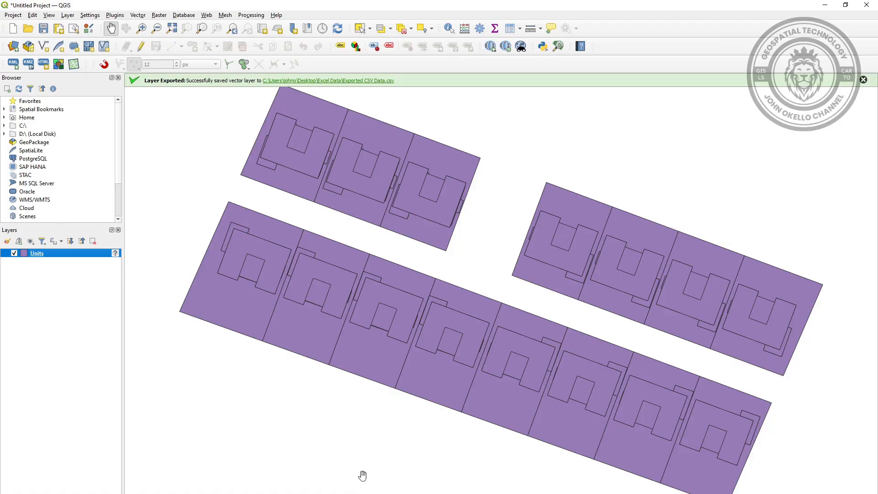
mouse_move(849, 94)
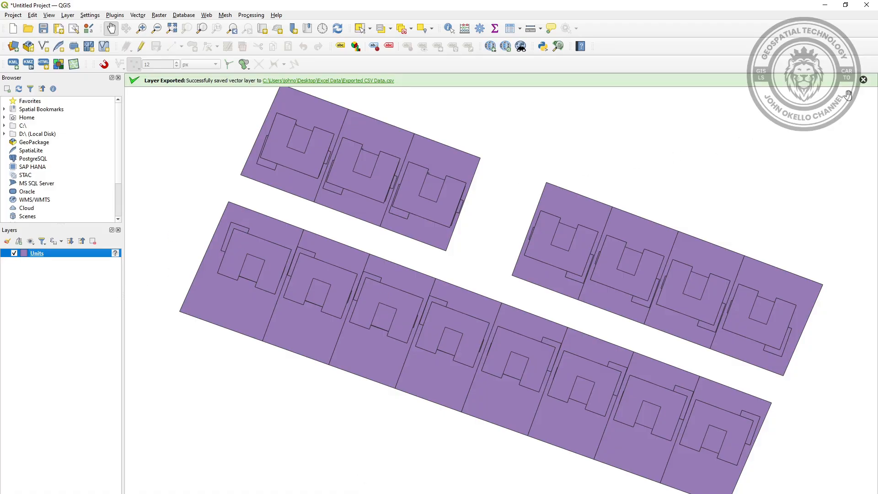
click(862, 80)
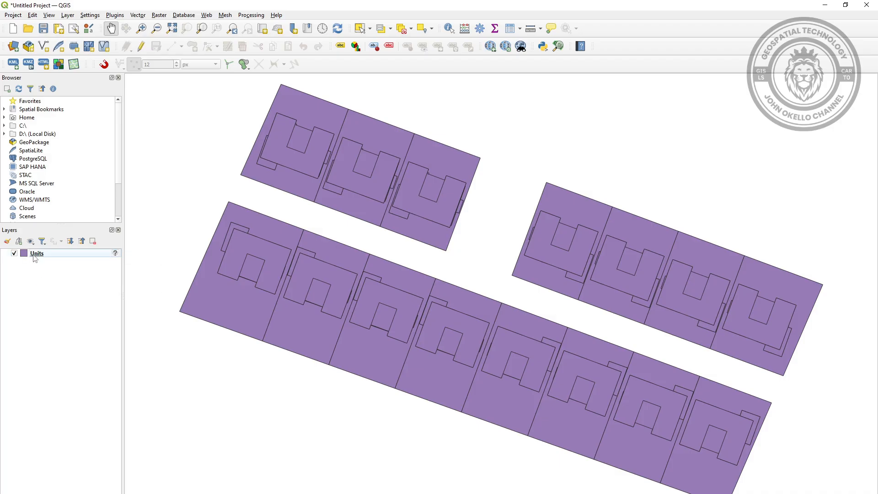
click(37, 253)
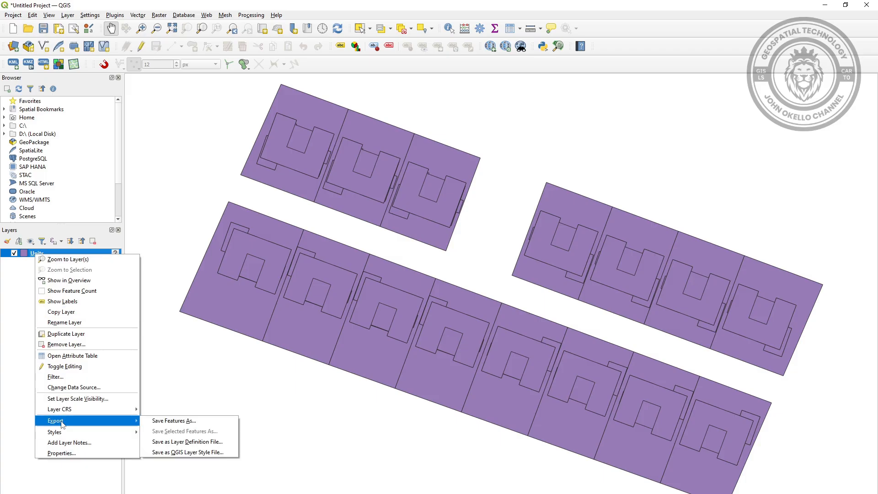
mouse_move(181, 421)
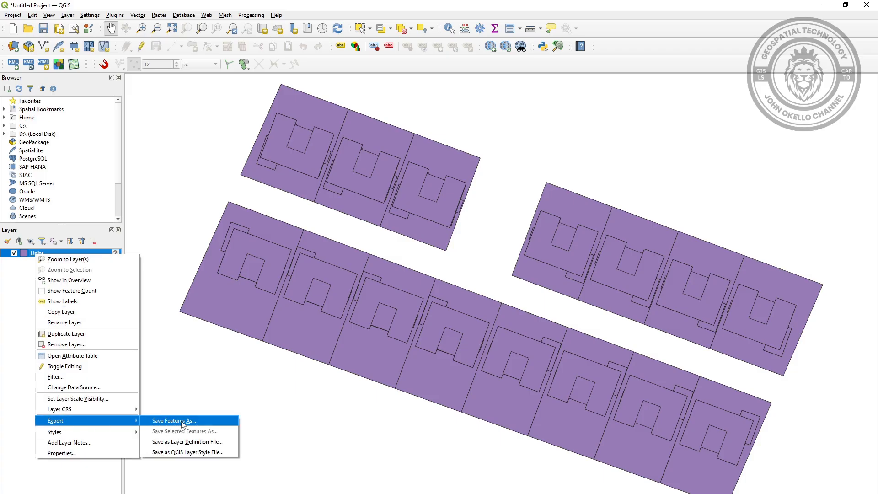
- Start Save Features As for Units with the MS Office Open XML spreadsheet [XLSX] format
click(174, 421)
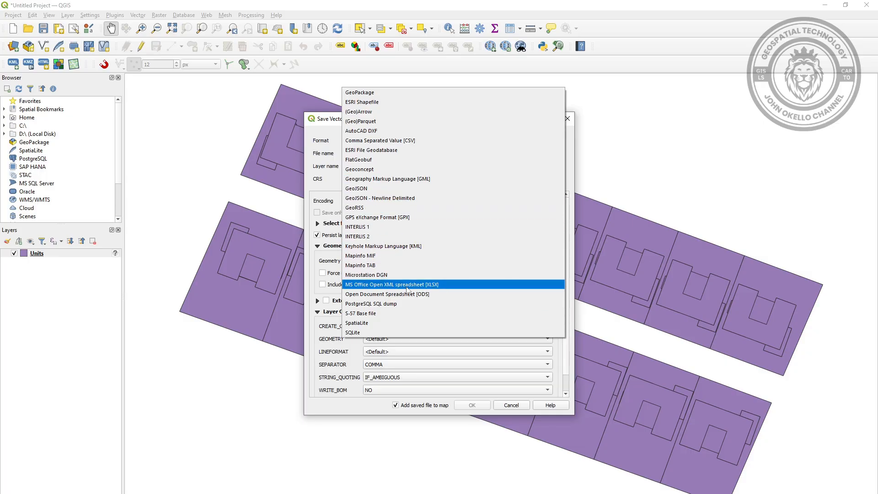
mouse_move(353, 287)
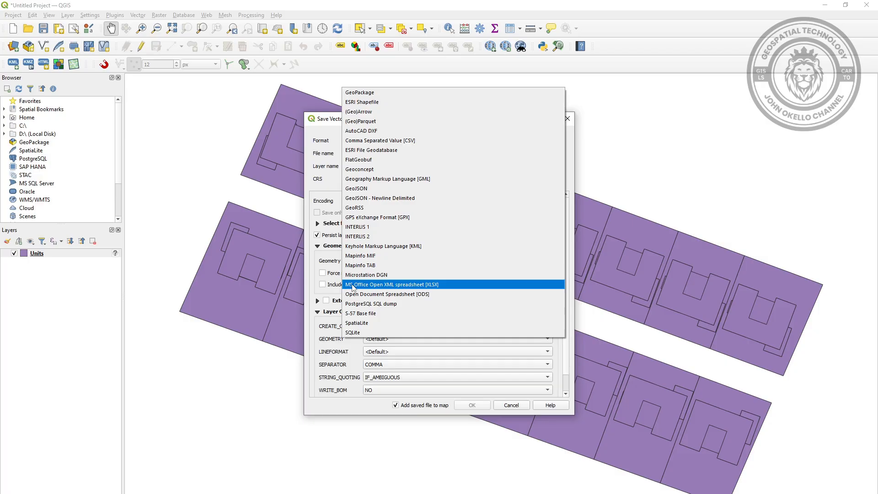
mouse_move(412, 291)
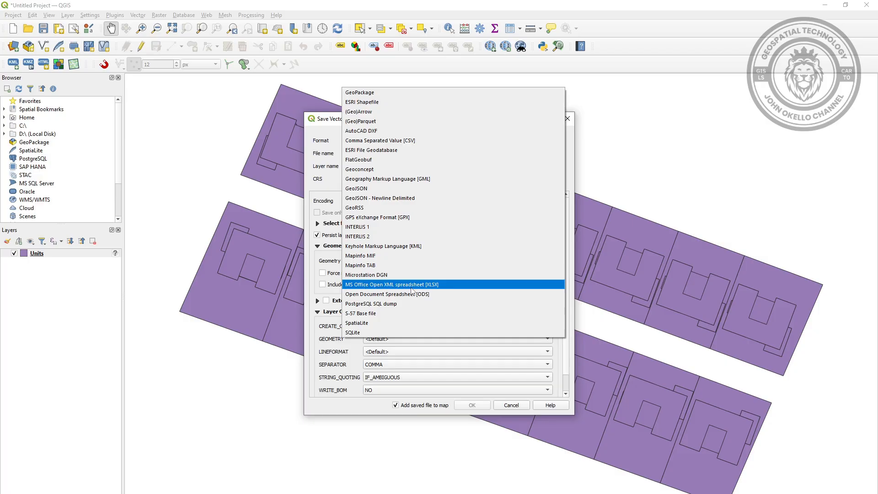
mouse_move(429, 290)
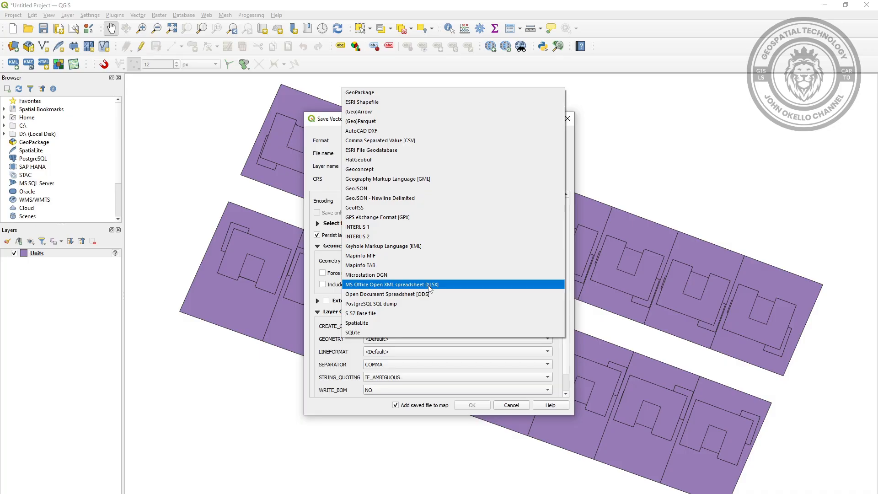
click(392, 284)
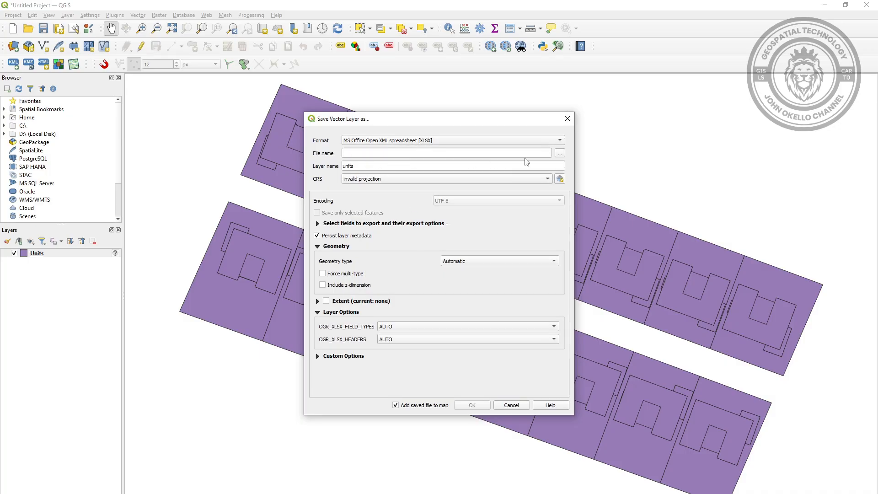
click(559, 153)
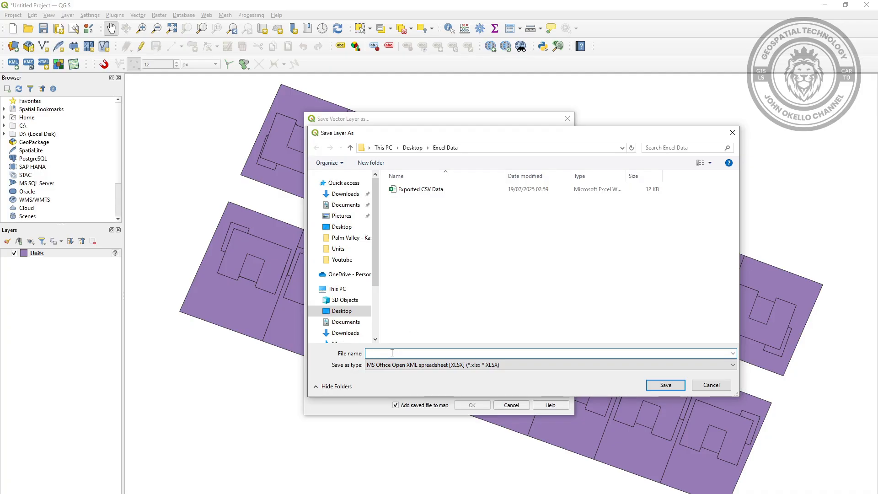
- Target the export at Excel Data.xlsx in the desktop Excel Data folder and show the export fields
text(Exc)
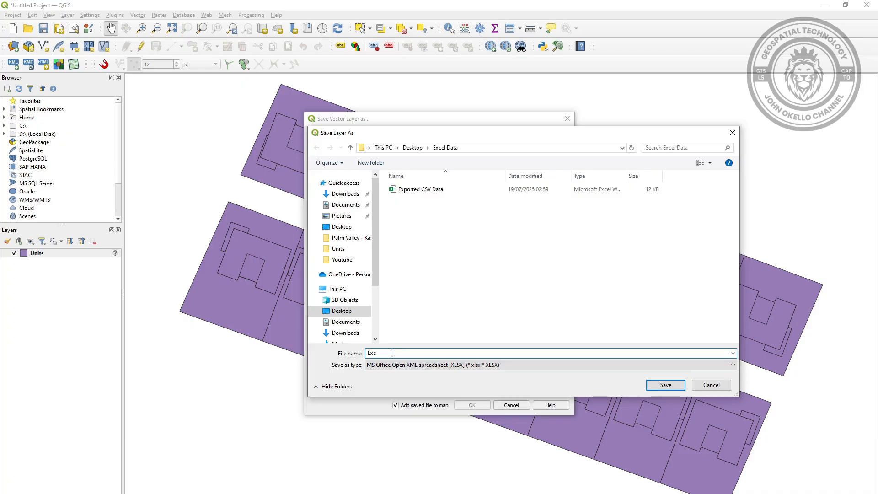
text(l Data)
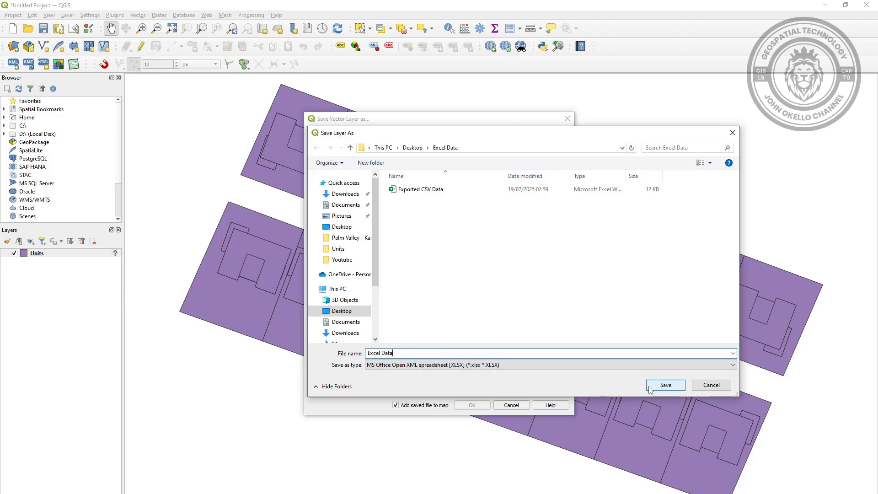
click(665, 385)
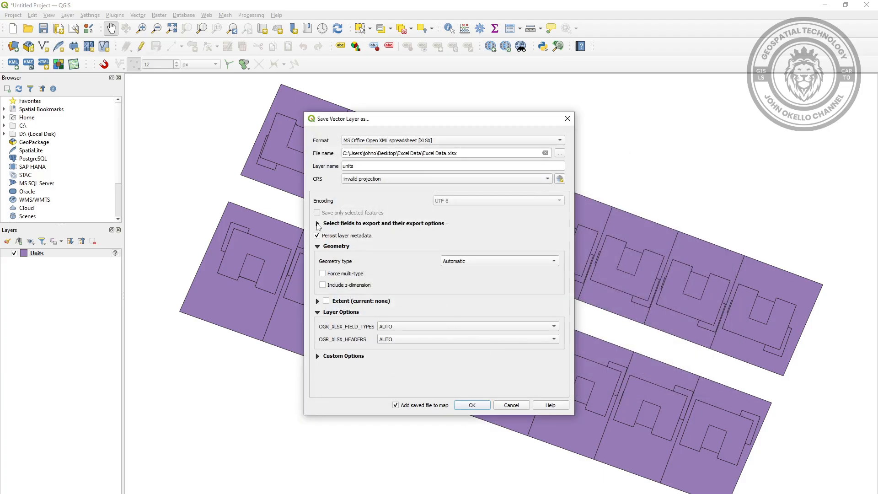
click(317, 223)
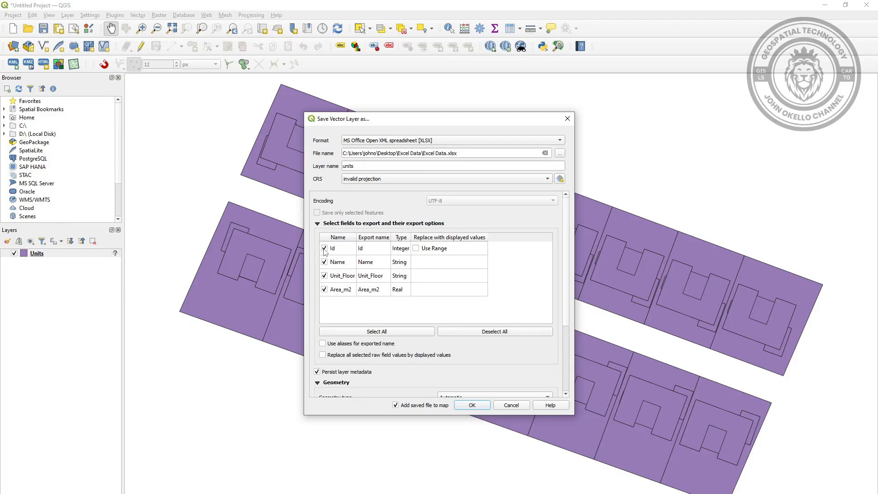
- Export Units to XLSX with Persist layer metadata and Add saved file to map unchecked
click(317, 223)
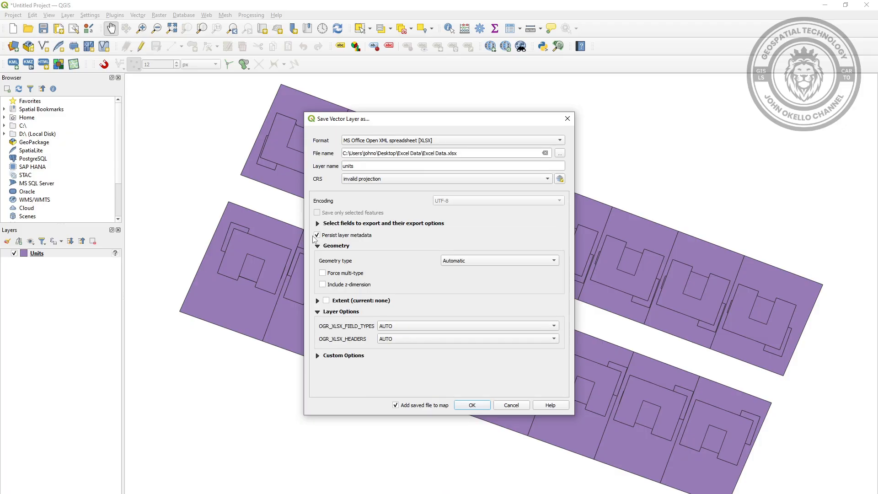
click(317, 235)
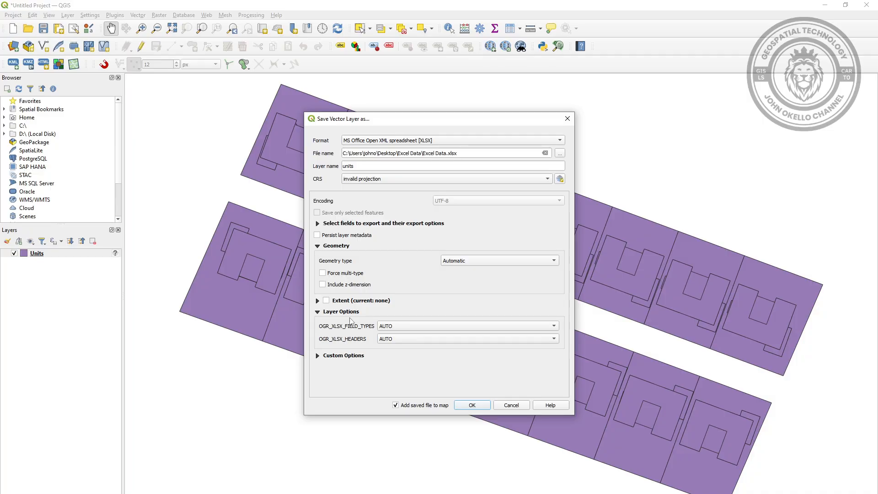
mouse_move(396, 408)
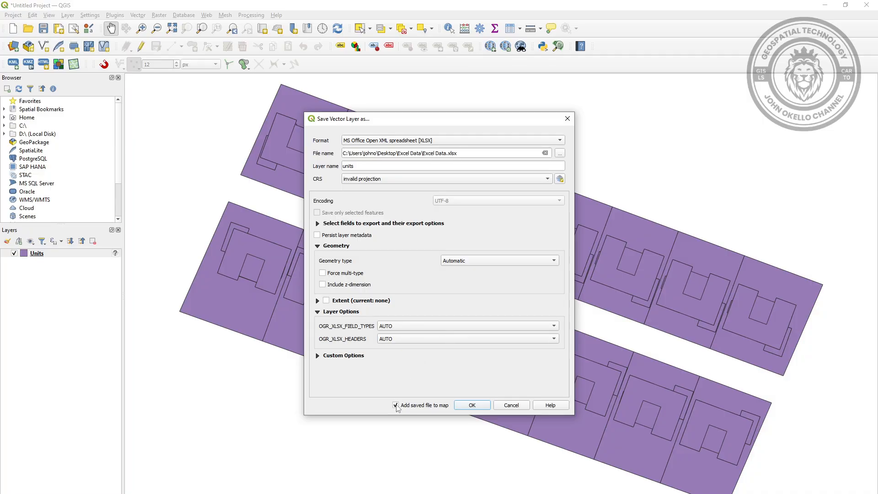
click(396, 406)
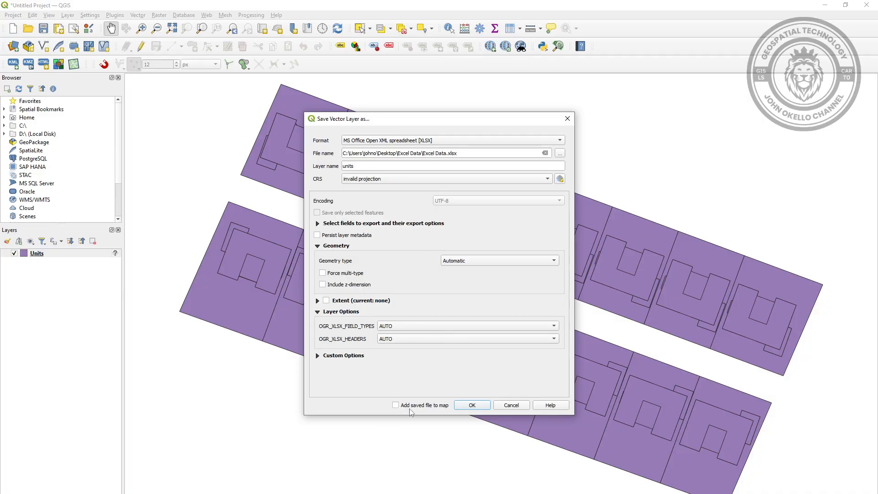
mouse_move(470, 408)
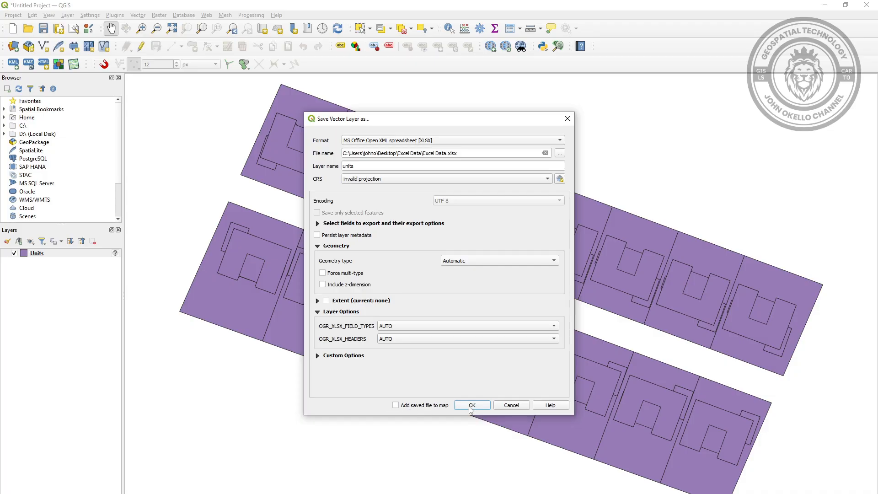
click(471, 405)
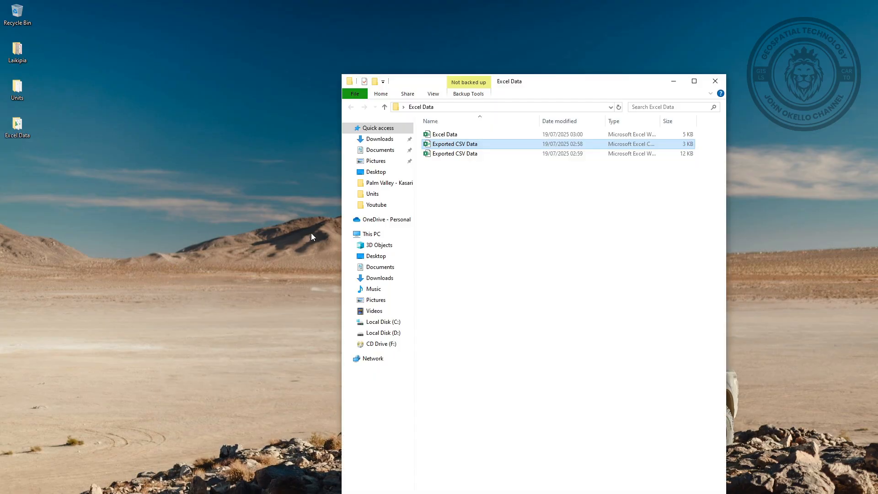
- Open Excel Data.xlsx from the Excel Data folder in Microsoft Excel
click(444, 134)
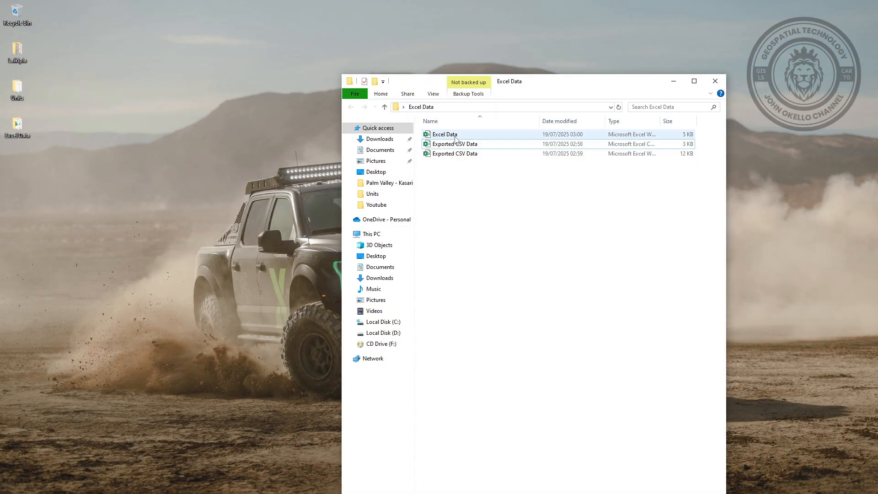
click(444, 133)
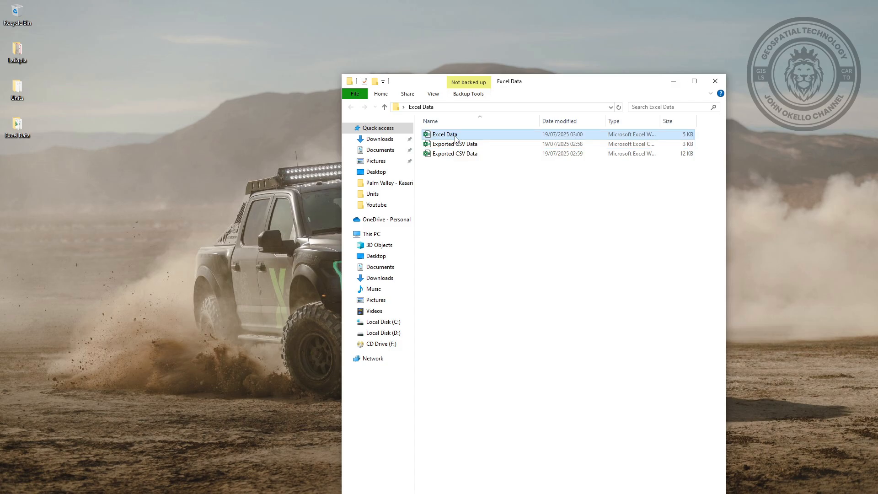
double_click(444, 133)
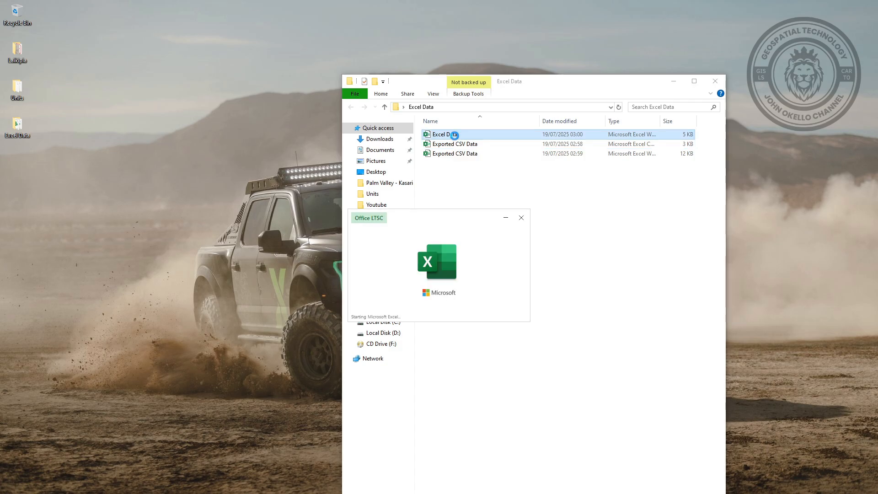
double_click(443, 133)
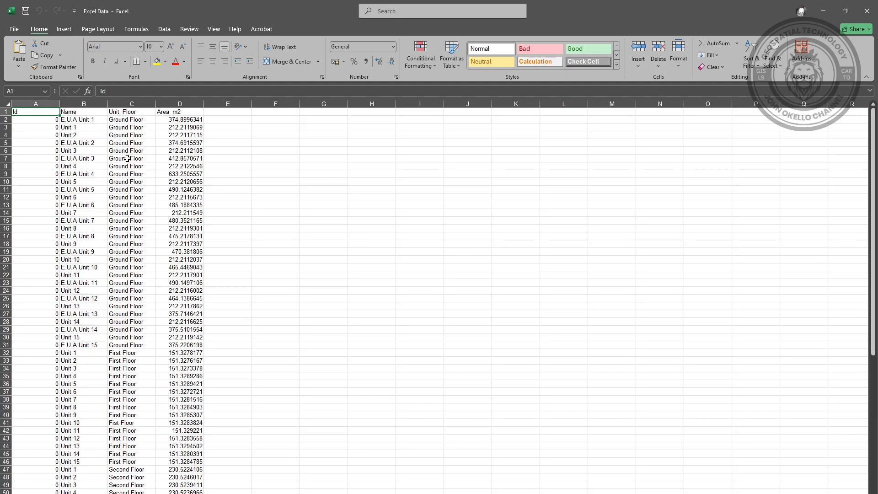
mouse_move(24, 111)
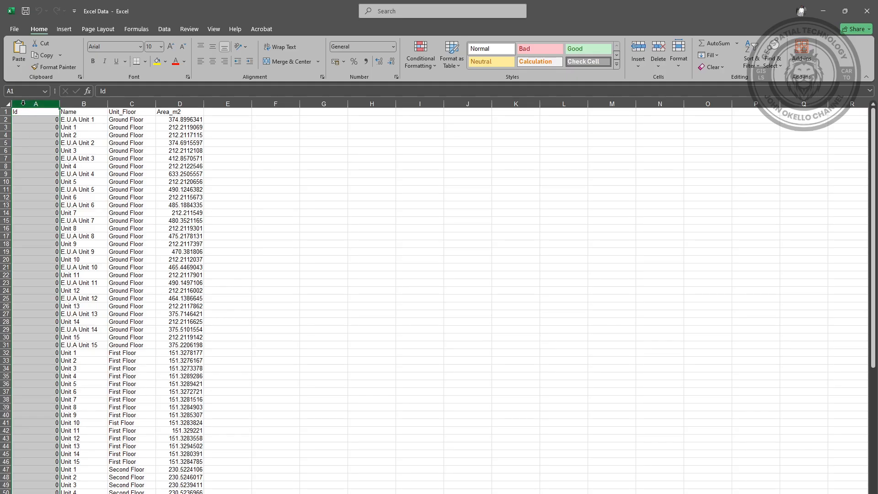
click(226, 150)
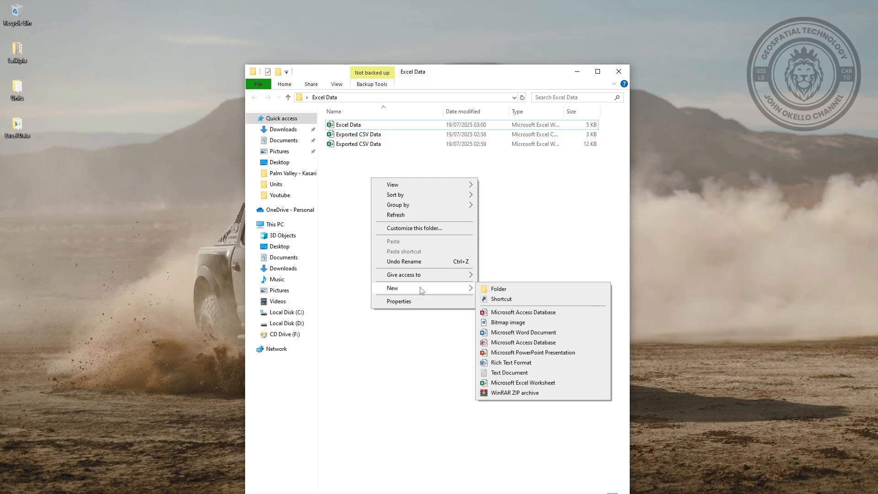
mouse_move(509, 352)
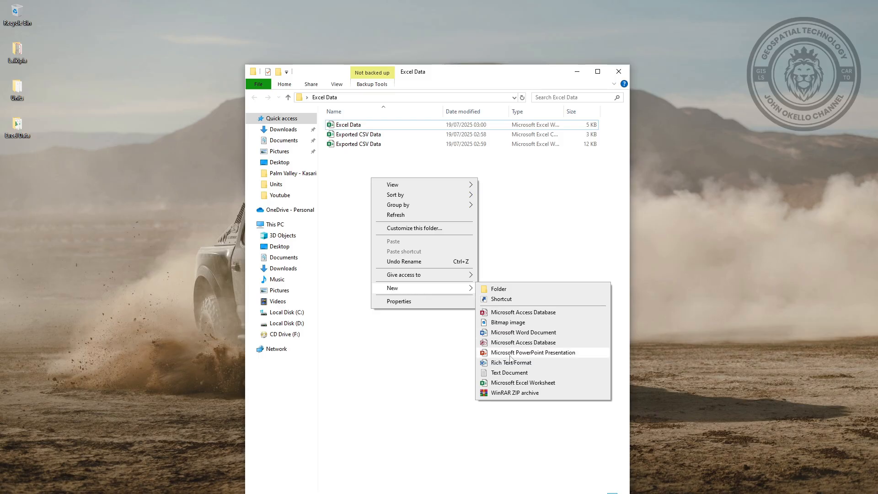
mouse_move(508, 388)
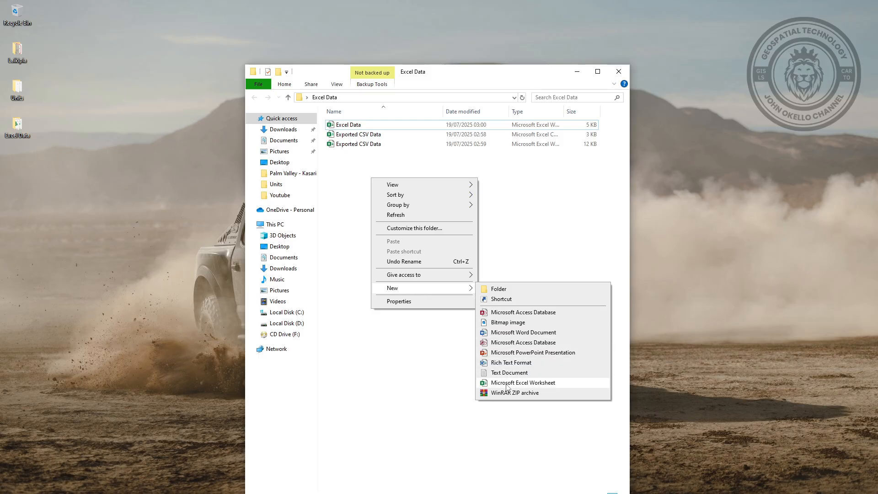
- Create a New Microsoft Excel Worksheet in the folder and open it as a blank workbook
click(522, 382)
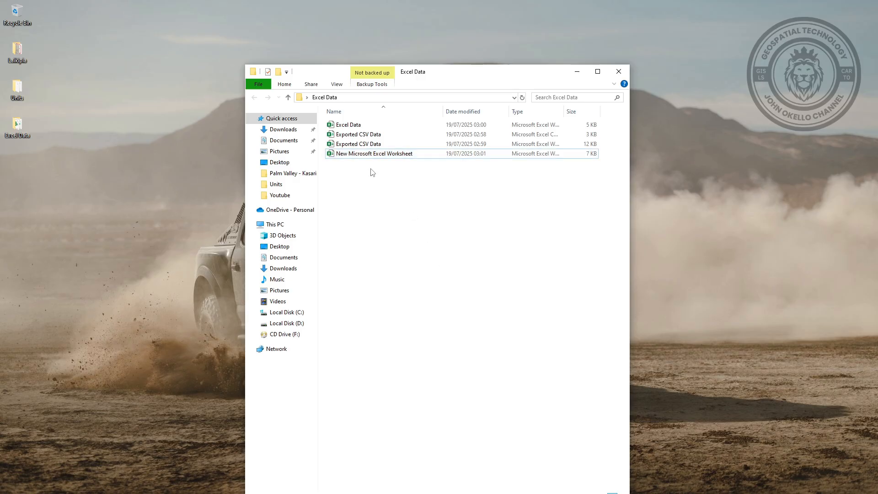
click(373, 154)
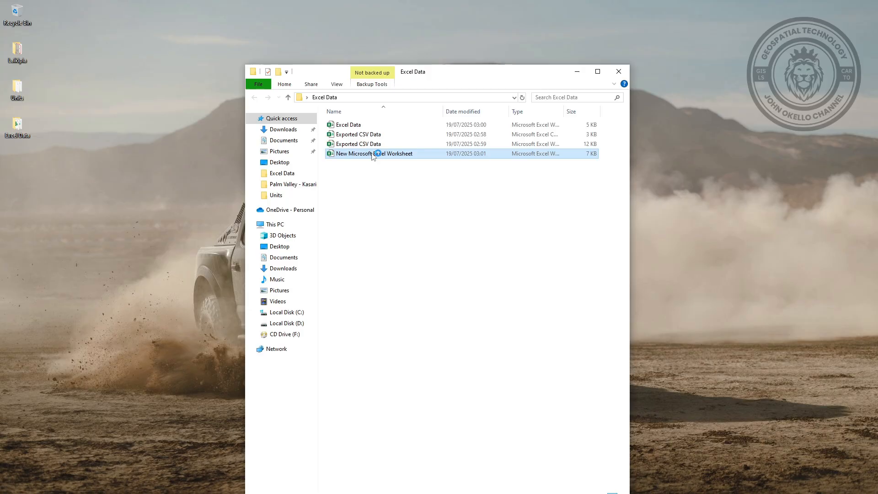
double_click(373, 153)
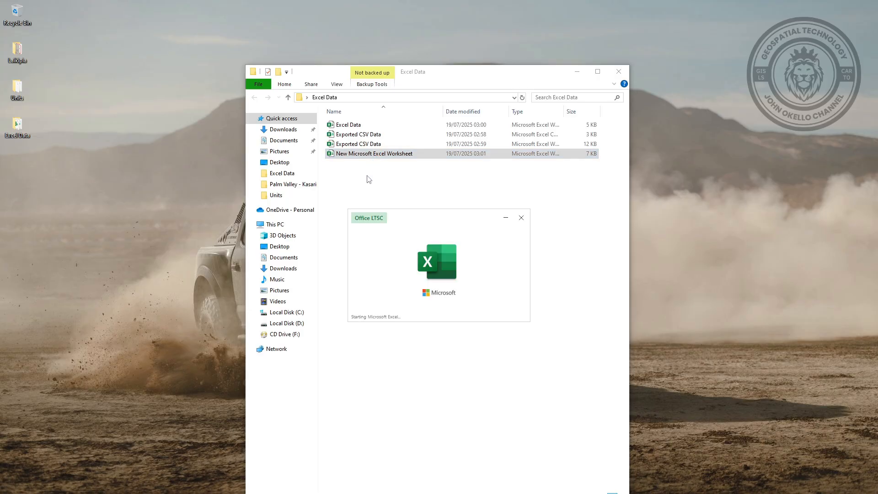
double_click(373, 153)
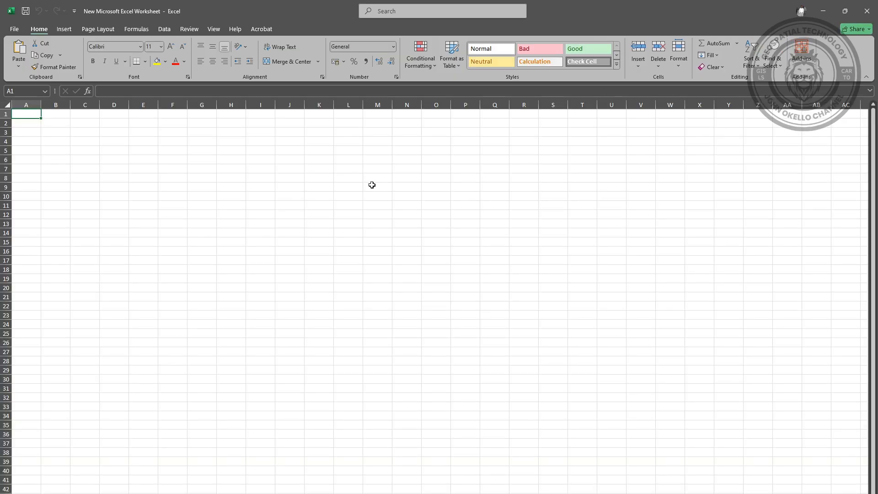
mouse_move(219, 138)
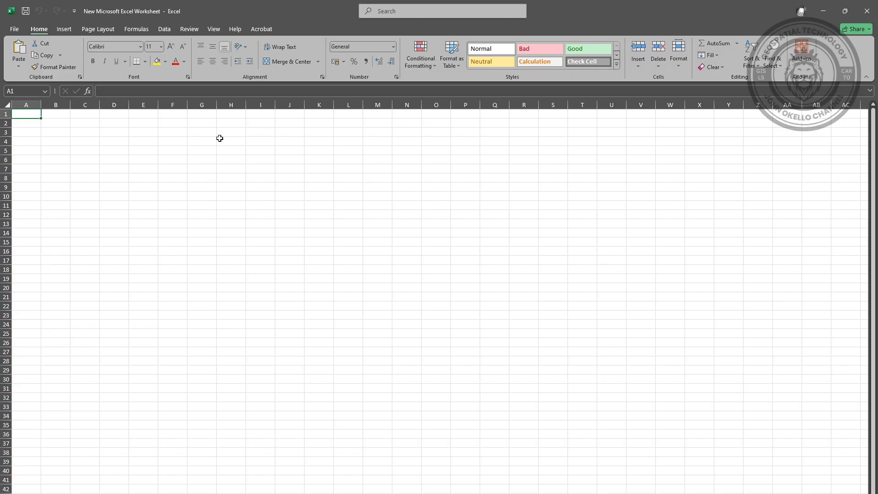
mouse_move(711, 89)
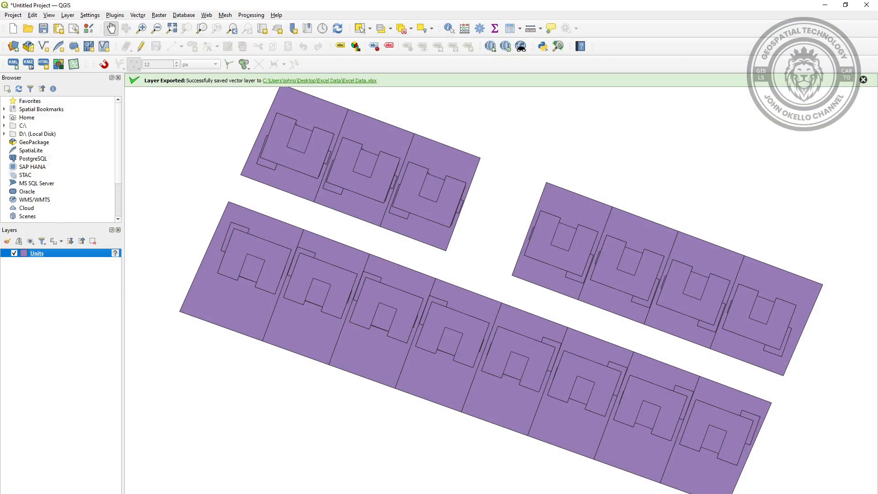
mouse_move(697, 98)
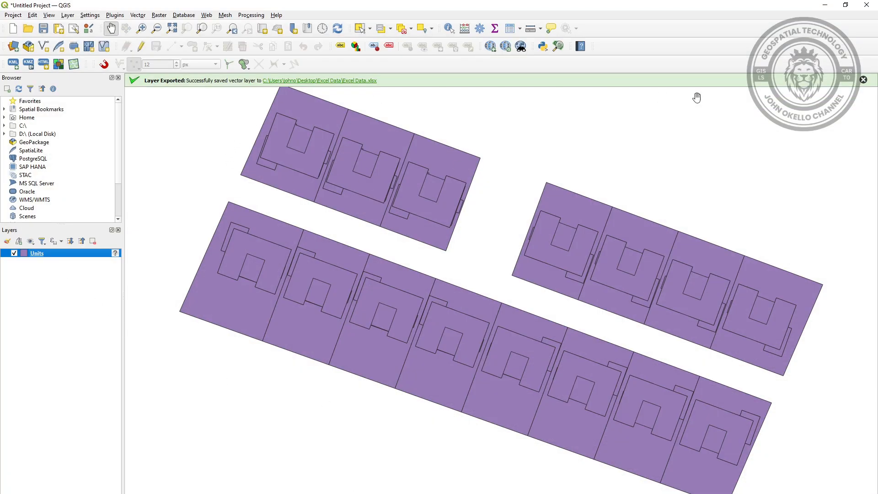
- Clear the Layer Exported notice, briefly open the Units attribute table, then switch to the blank Excel worksheet
click(863, 79)
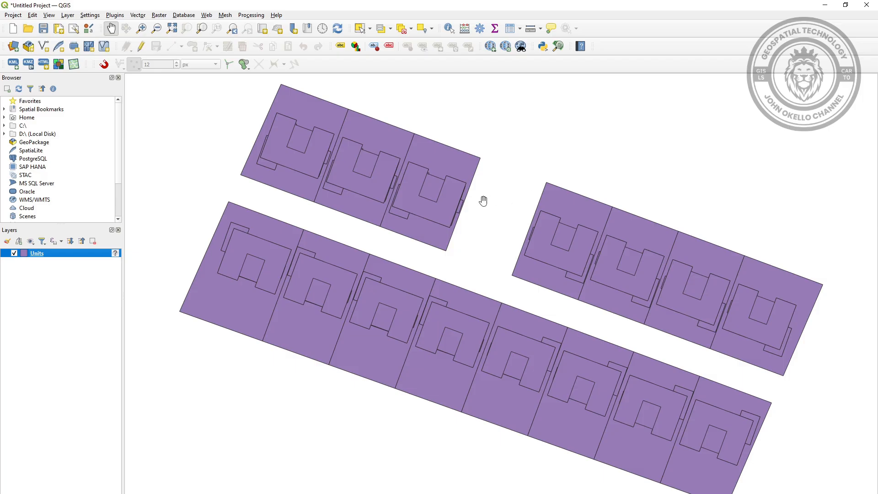
mouse_move(479, 202)
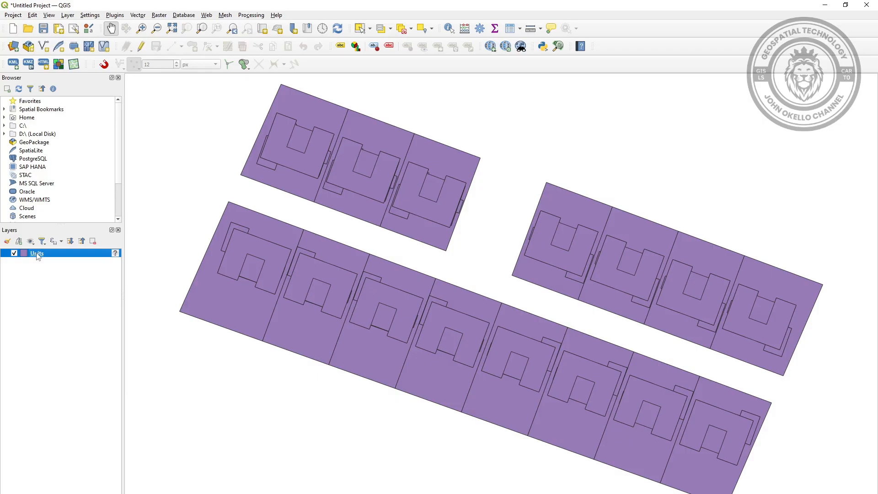
right_click(37, 254)
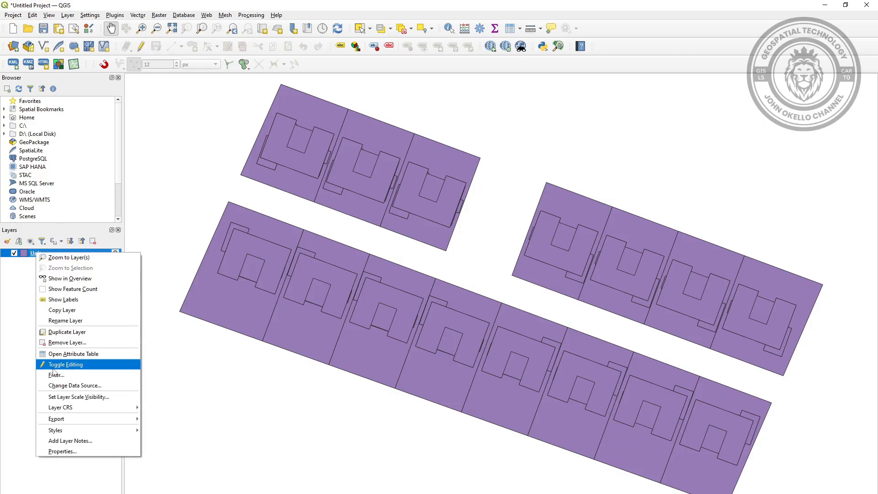
click(72, 353)
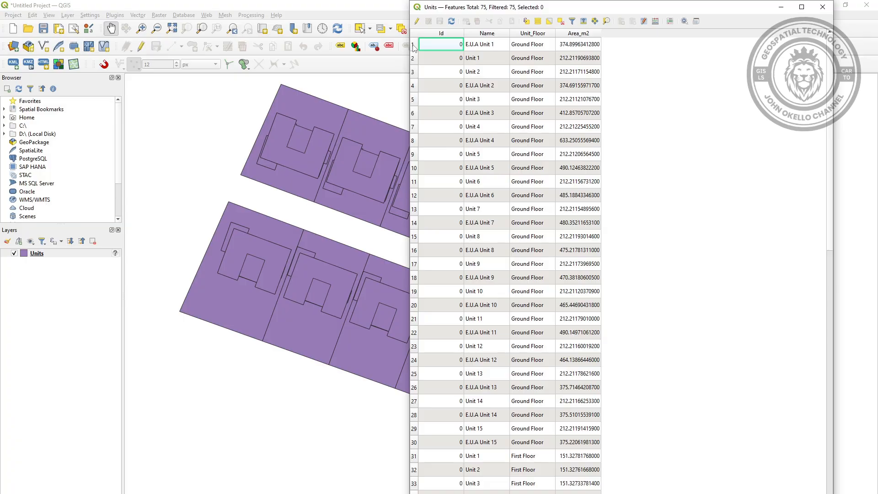
click(821, 7)
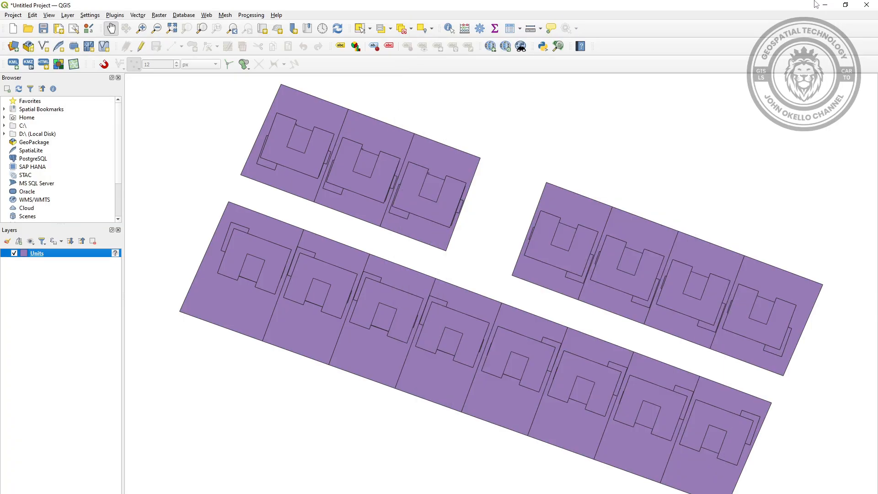
click(824, 6)
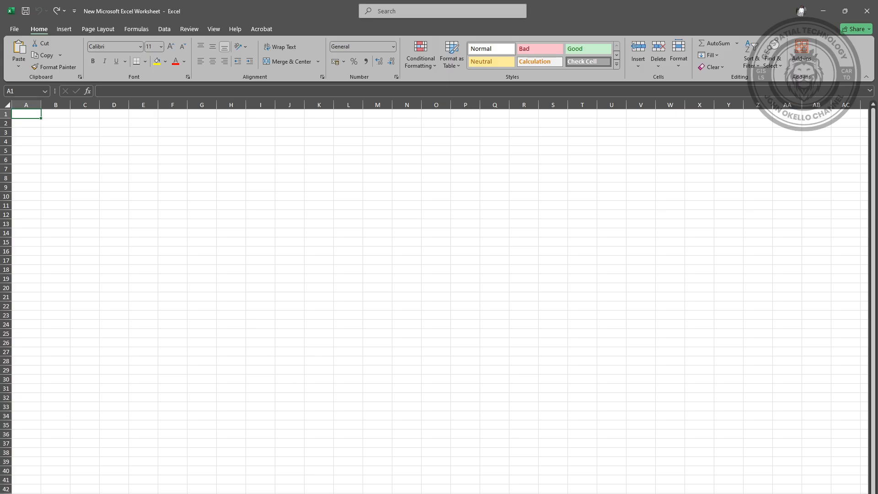
mouse_move(395, 398)
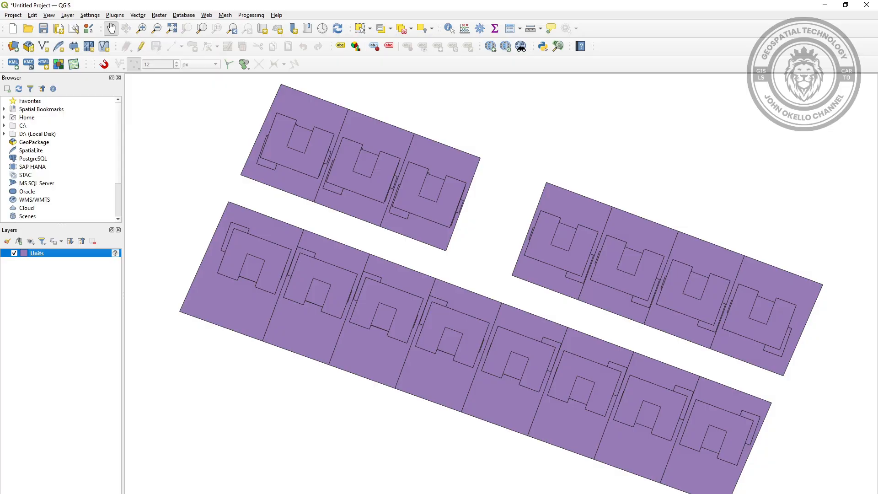
mouse_move(290, 465)
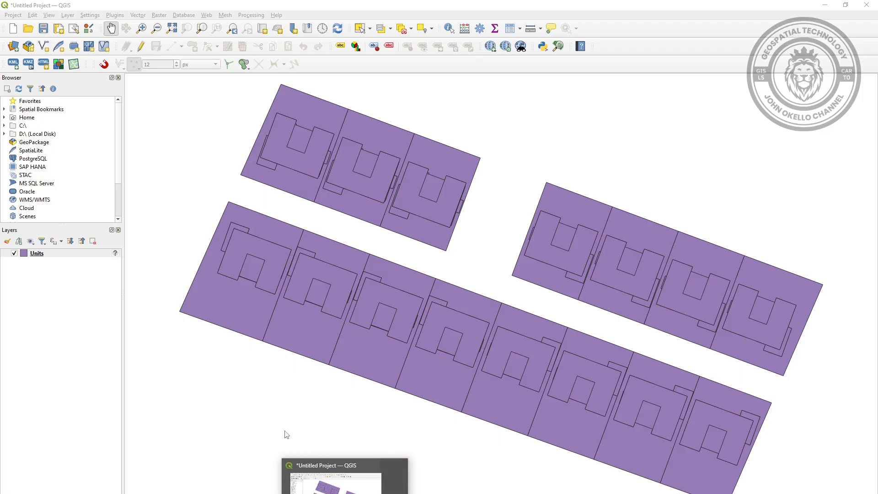
- Reopen the Units attribute table and select and copy 74 of its 75 records
right_click(37, 253)
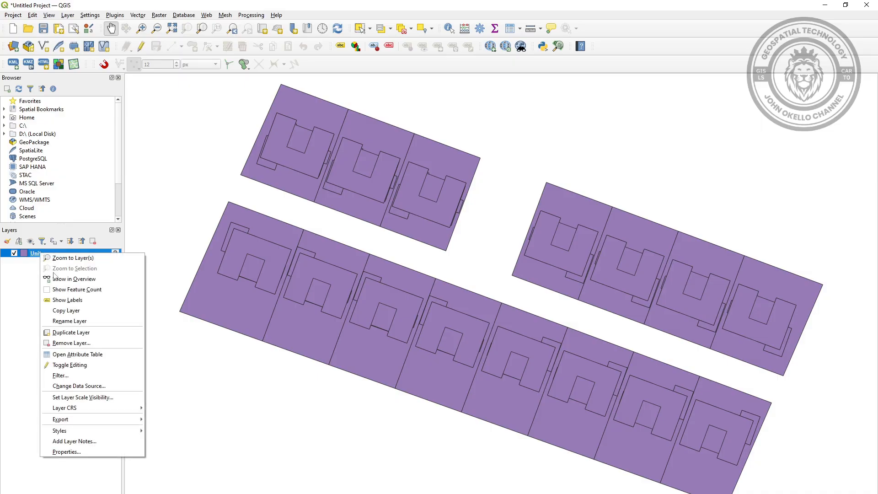
click(77, 354)
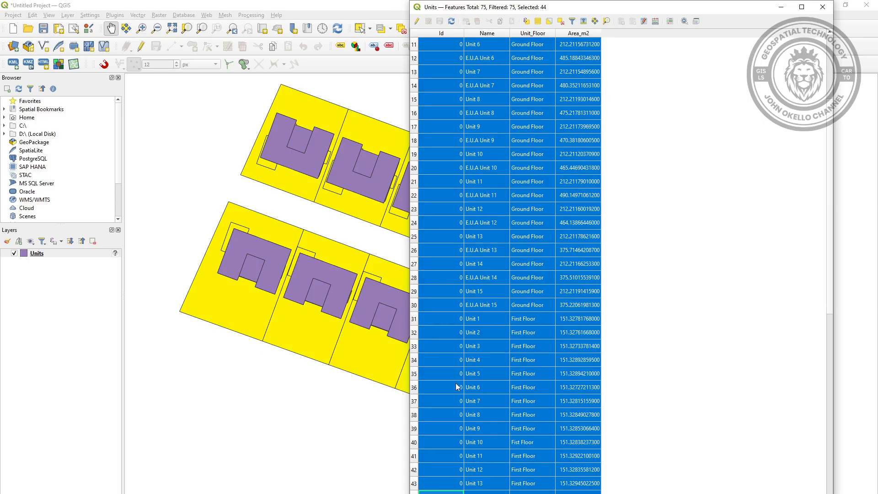
scroll(up, 3)
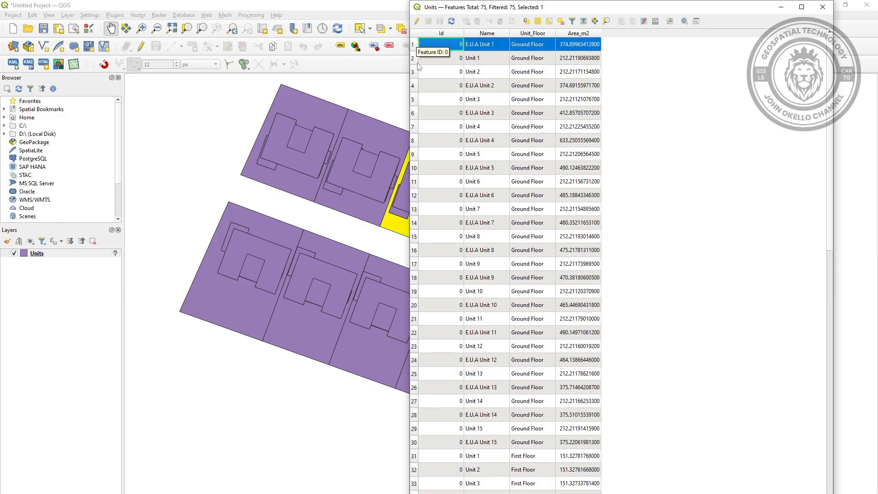
scroll(down, 3)
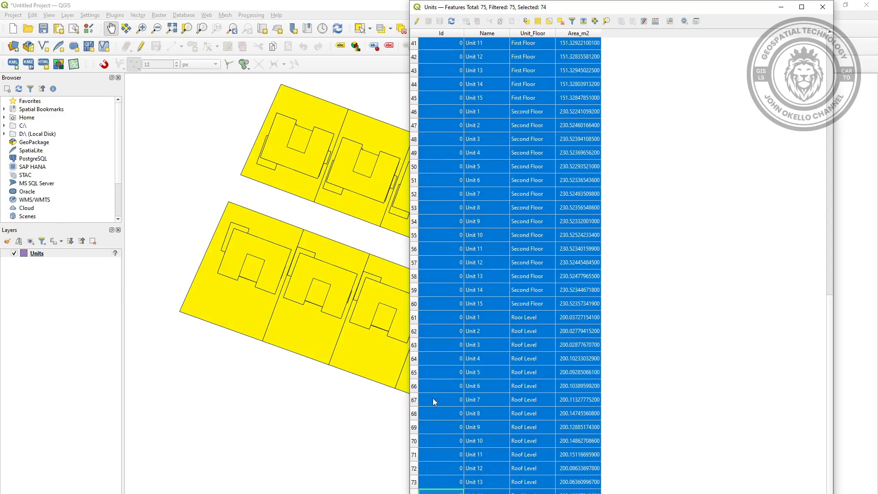
mouse_move(451, 359)
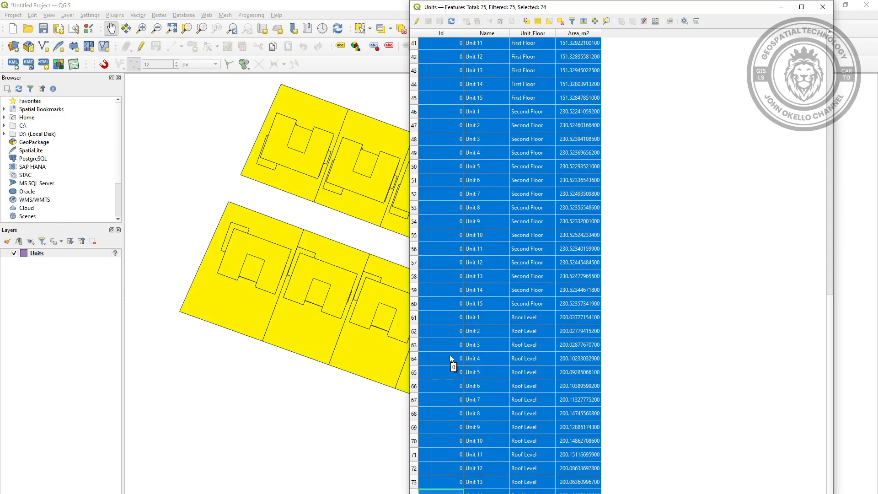
mouse_move(451, 349)
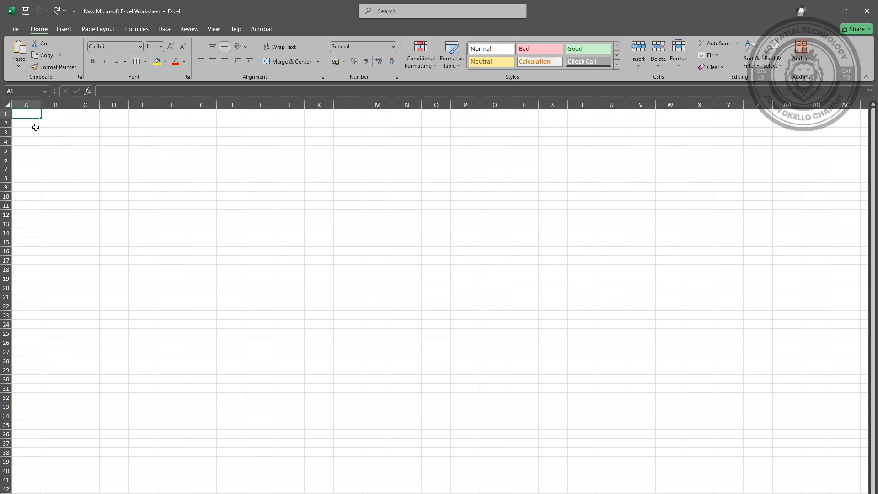
- Paste the copied Units records at A1, filling wkt_geom, Id, Name, Unit_Floor and Area_m2 columns
right_click(25, 113)
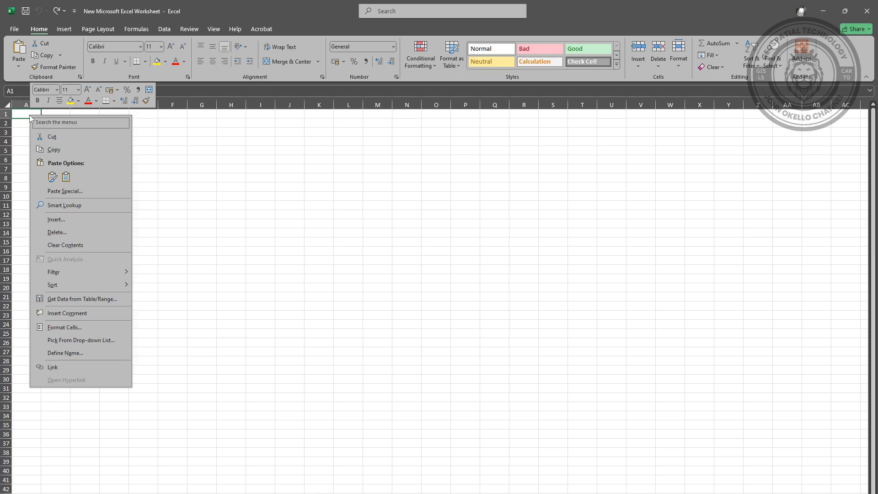
click(53, 176)
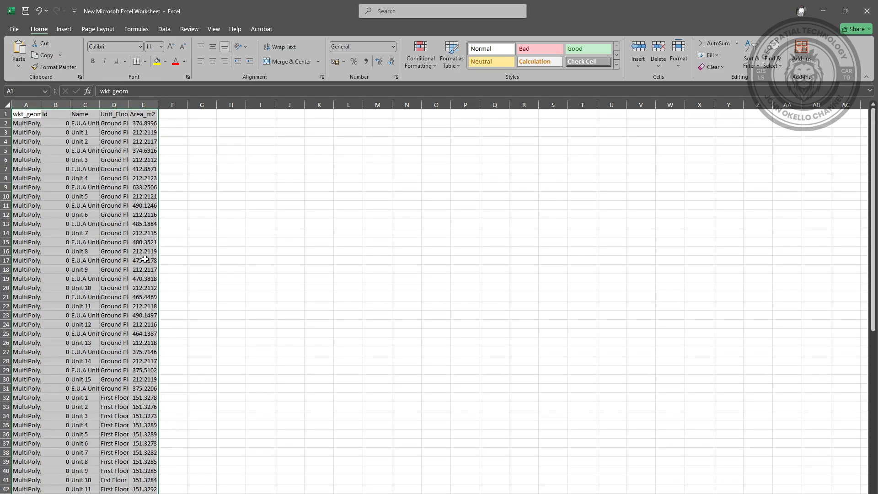
mouse_move(230, 181)
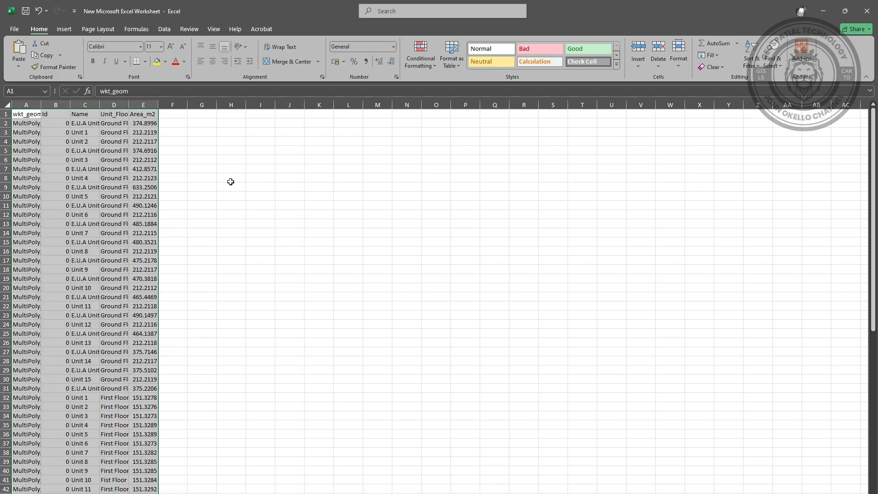
click(230, 178)
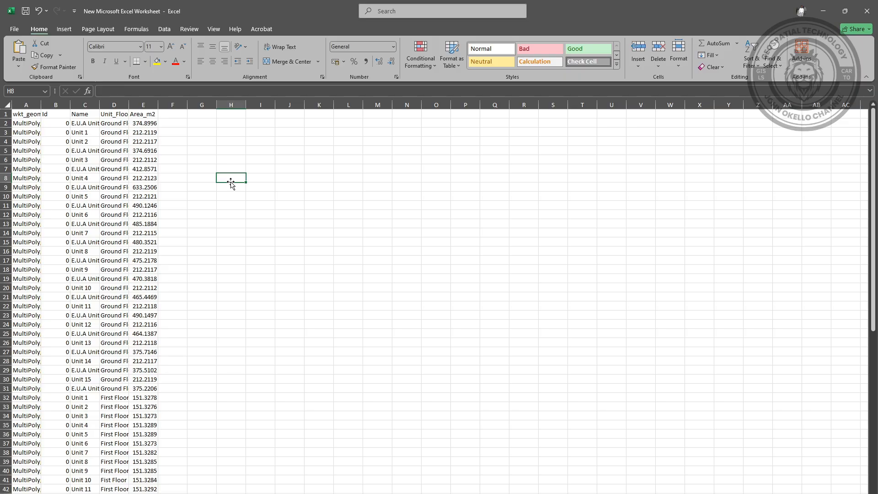
mouse_move(499, 465)
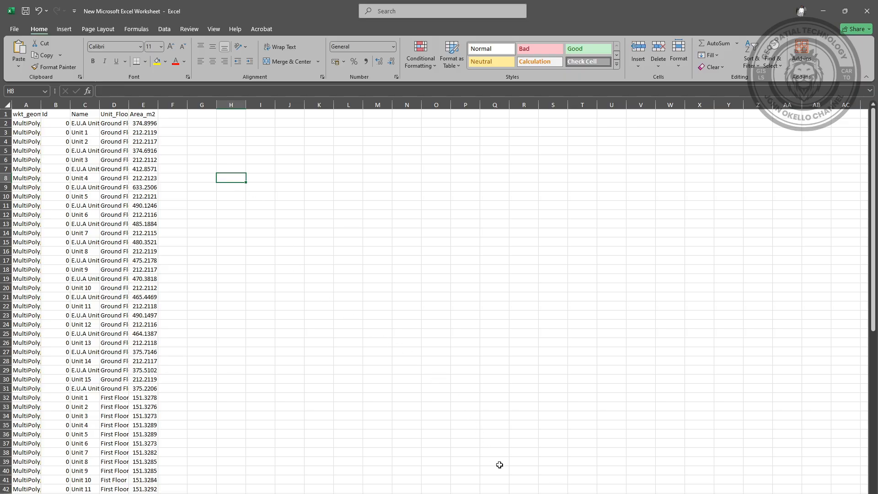
mouse_move(208, 271)
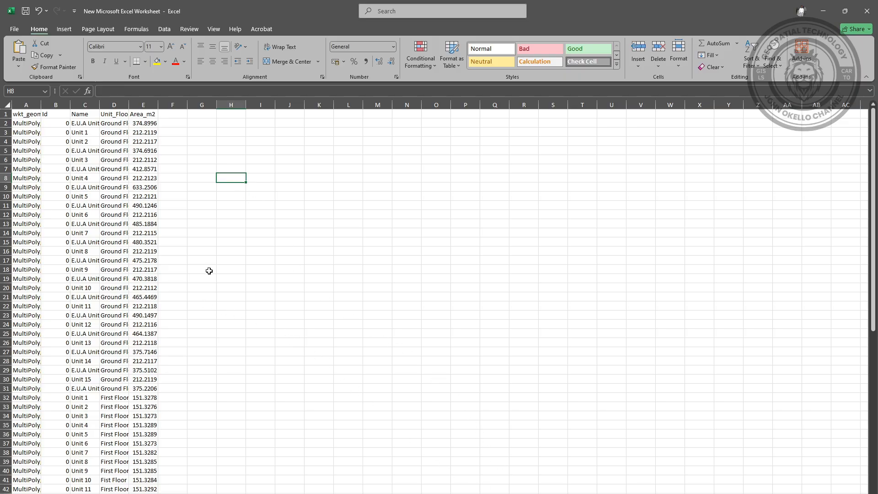
mouse_move(213, 268)
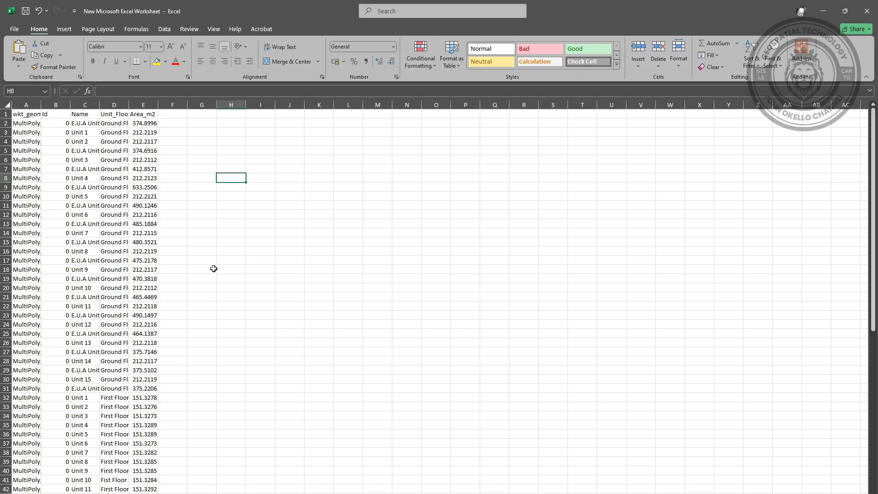
mouse_move(229, 261)
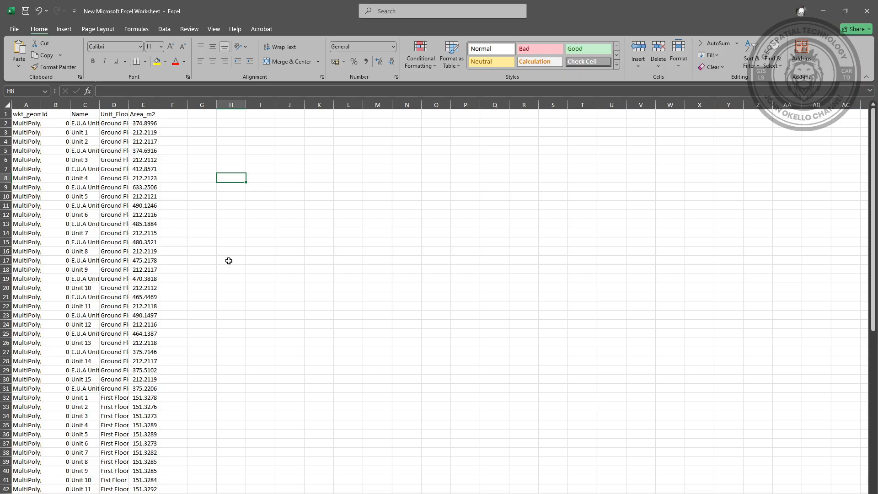
mouse_move(326, 242)
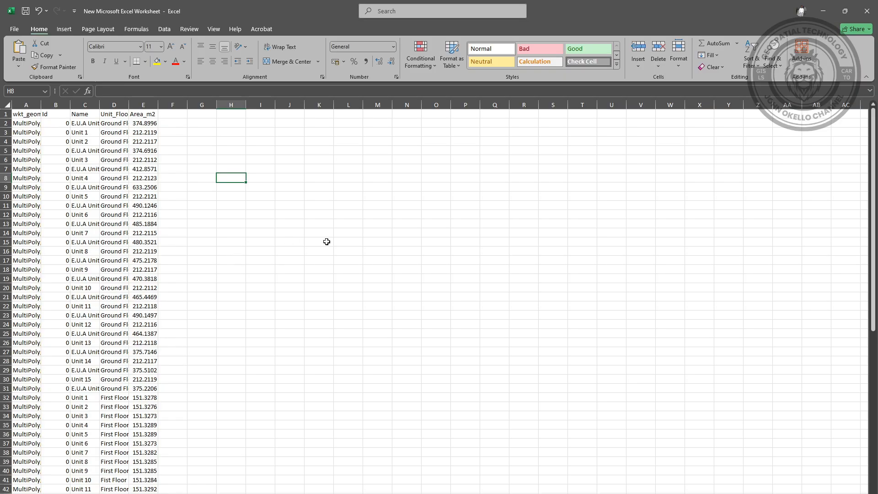